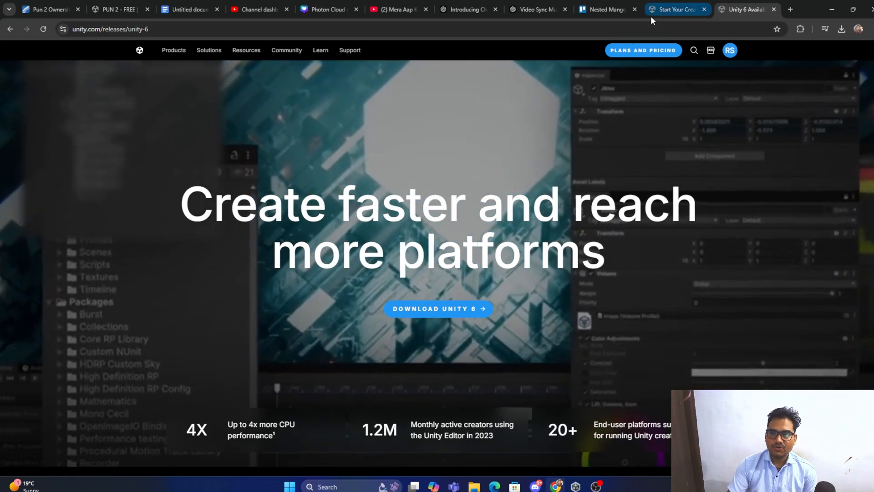
mouse_move(676, 9)
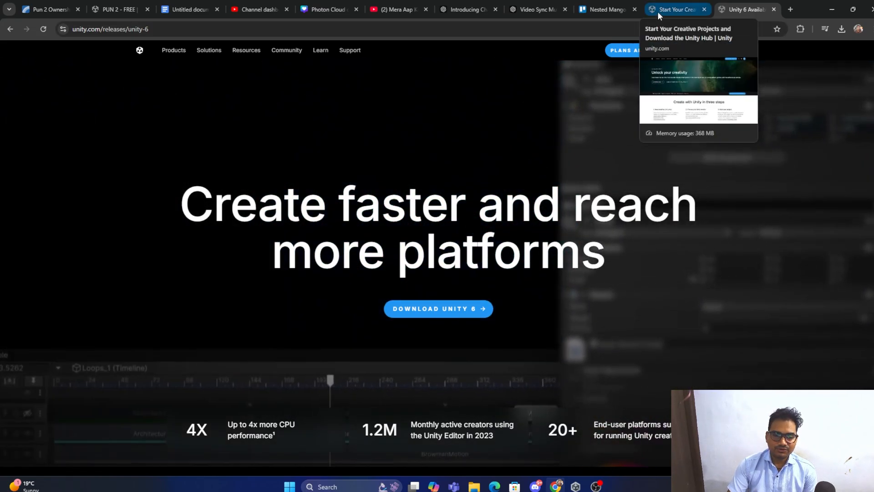
Step: Show the unity.com/download page with the Unity Hub download options for Windows, Mac and Linux
left_click(677, 9)
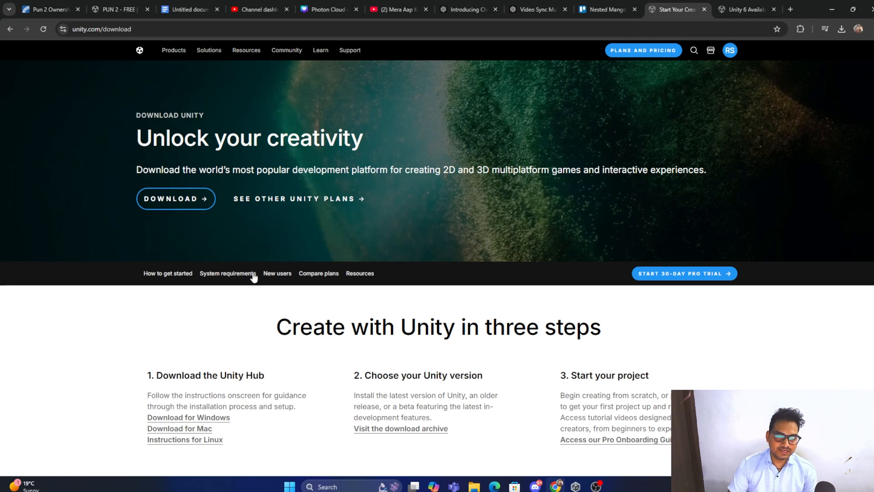
scroll("down", 3)
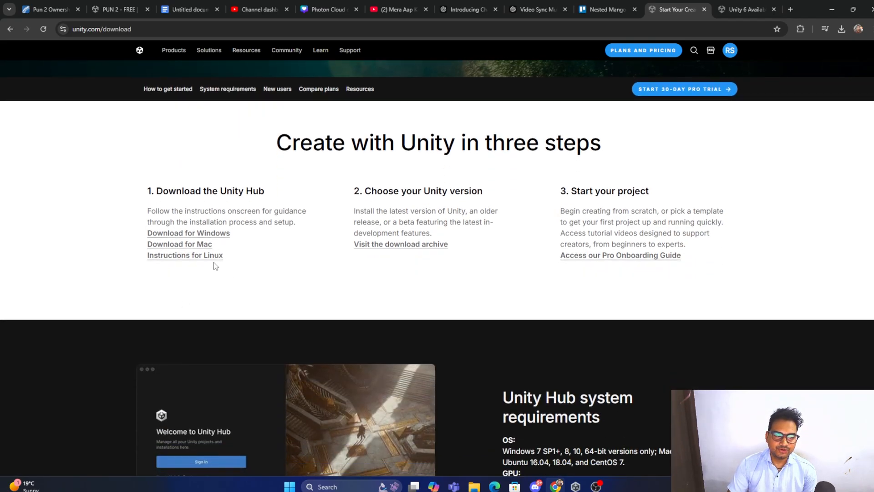
mouse_move(188, 233)
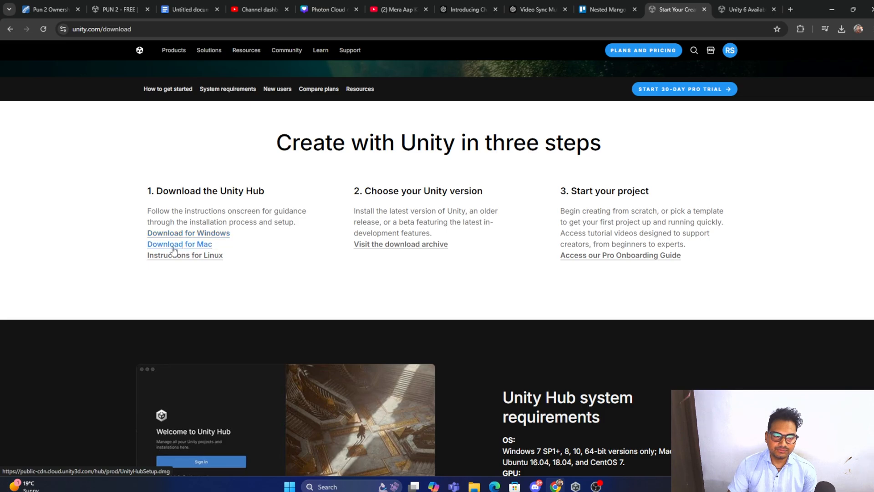
mouse_move(215, 250)
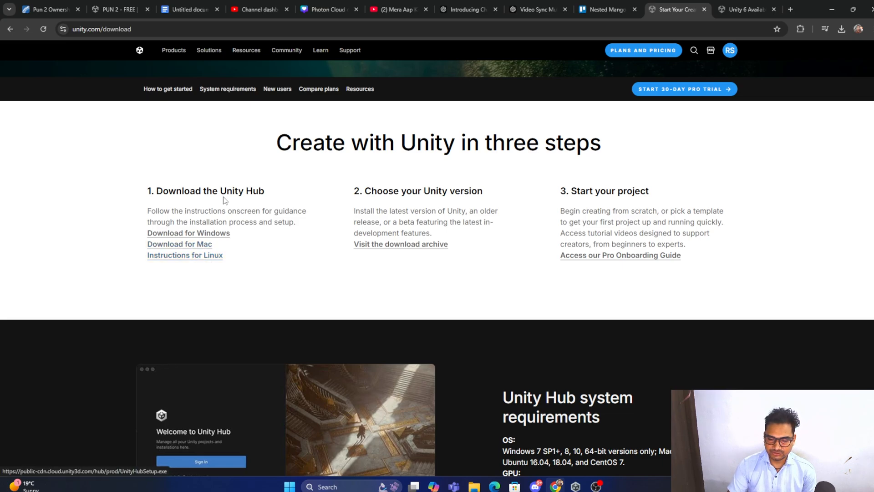
scroll("up", 3)
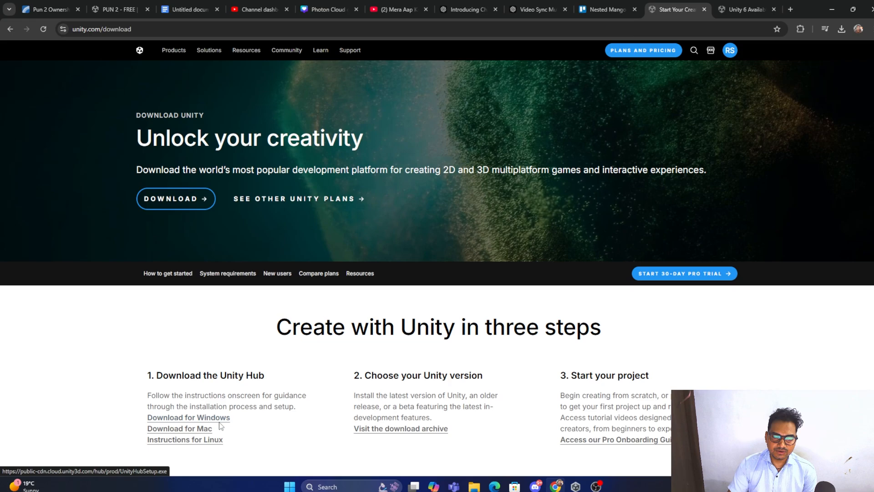
mouse_move(667, 288)
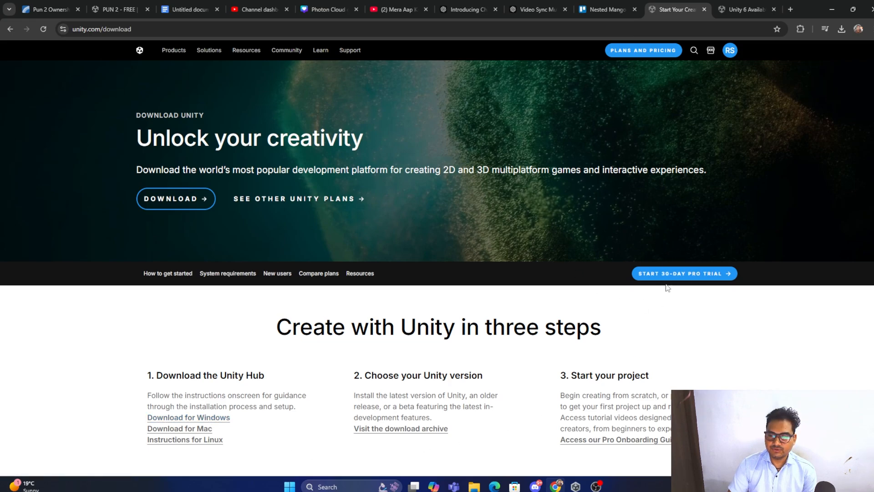
mouse_move(556, 231)
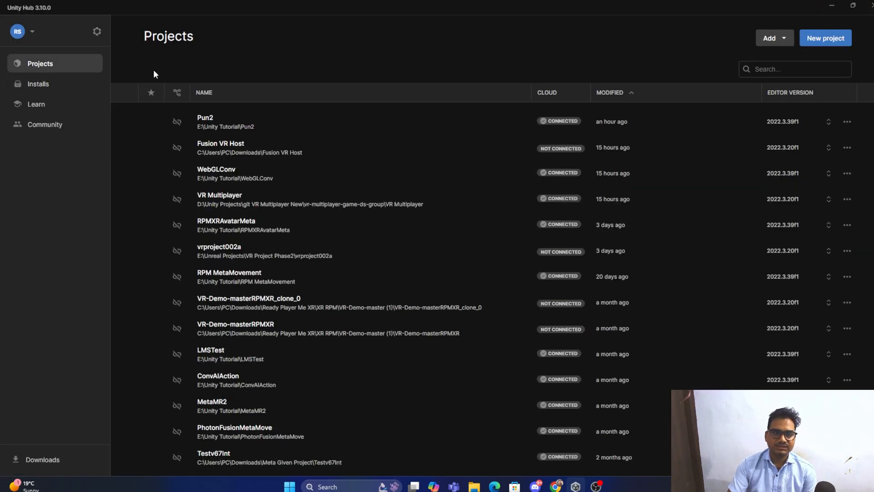
Step: Show the Installs list with the four Unity editor versions already installed
left_click(38, 84)
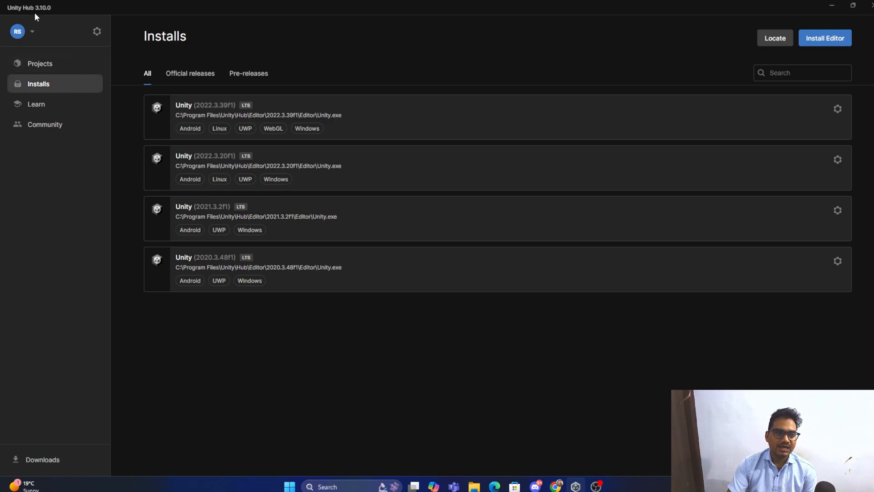
mouse_move(31, 121)
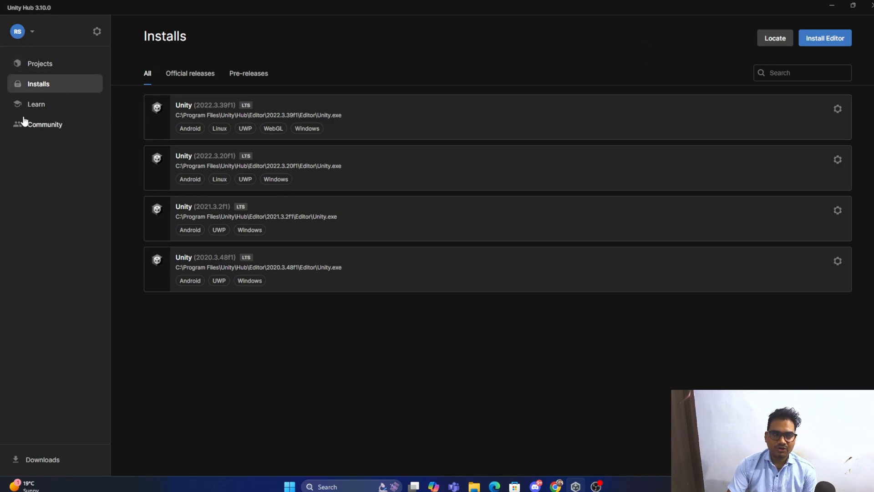
mouse_move(87, 188)
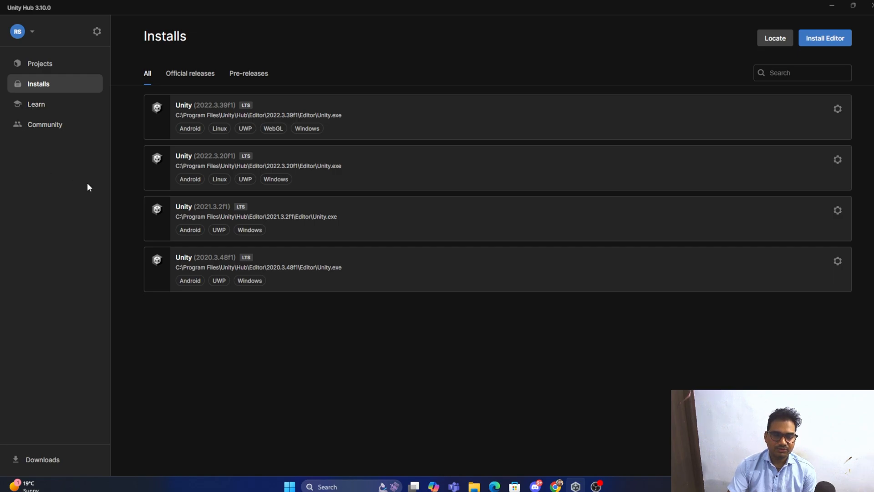
mouse_move(134, 177)
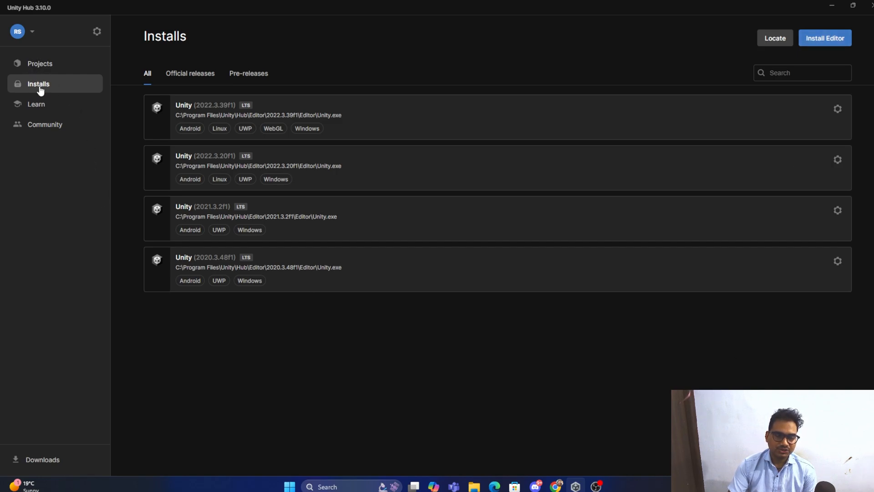
mouse_move(825, 38)
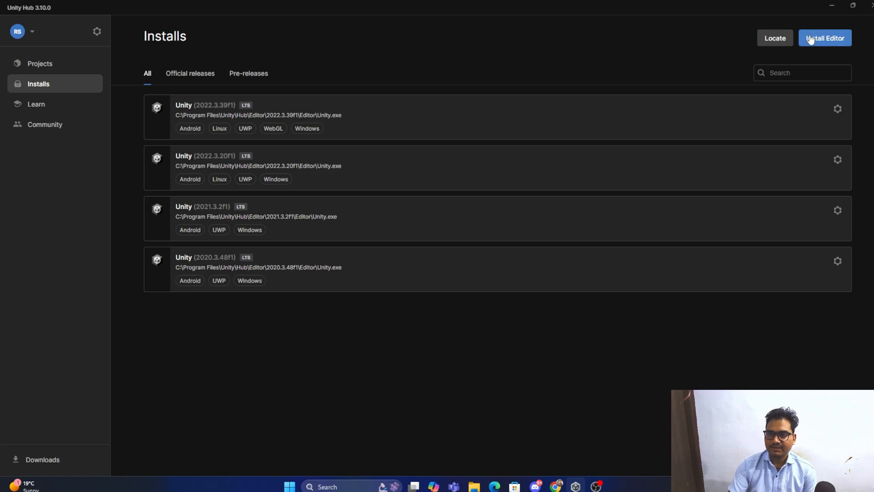
Step: List the editor releases available to install, with Unity 6 recommended
left_click(825, 38)
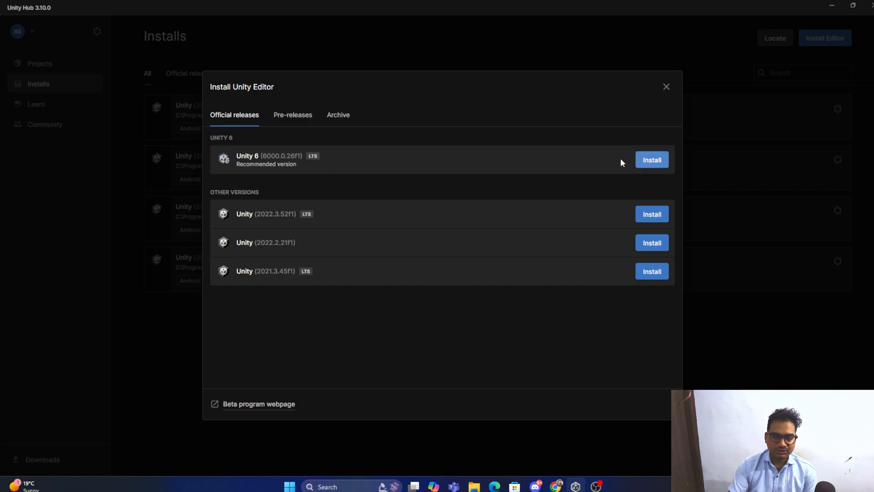
mouse_move(327, 162)
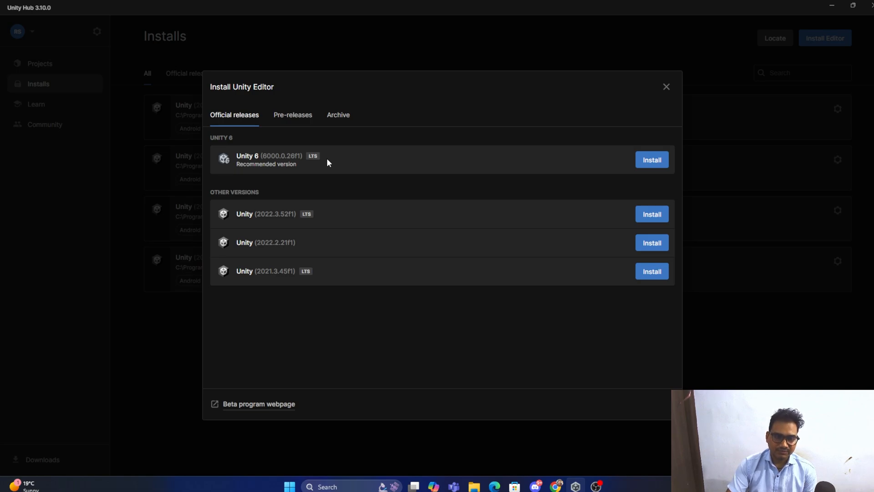
mouse_move(269, 162)
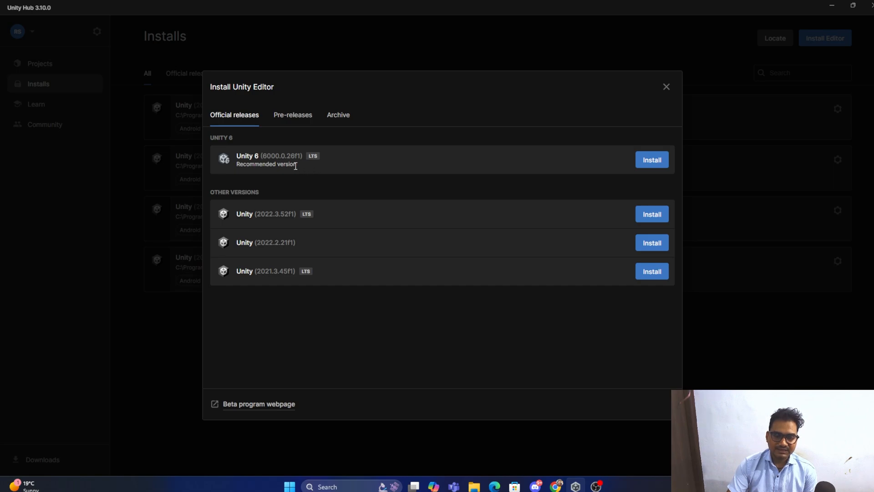
mouse_move(322, 170)
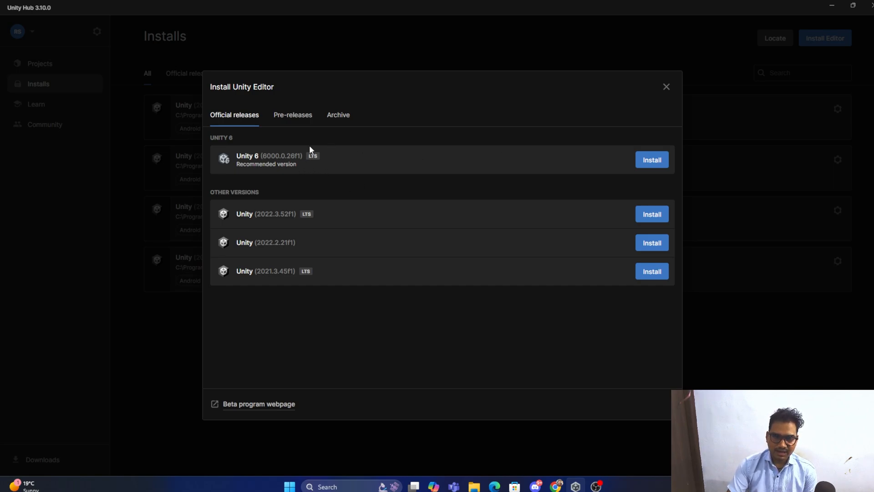
mouse_move(356, 168)
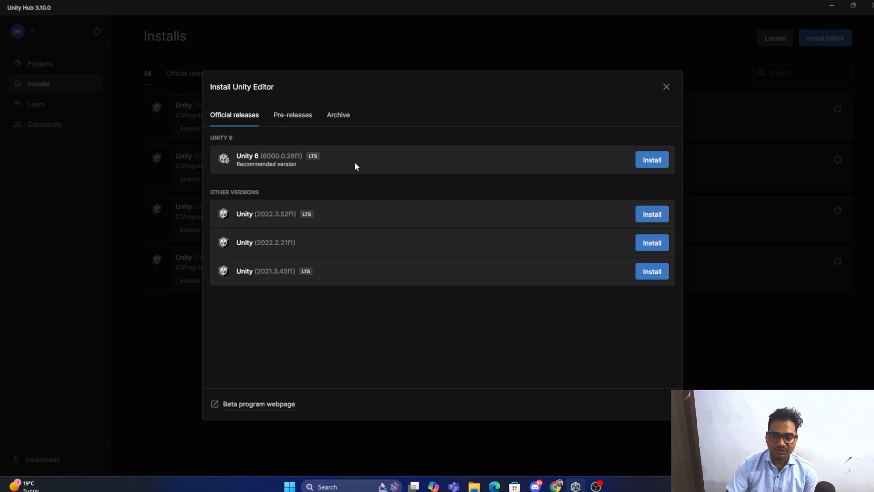
mouse_move(331, 158)
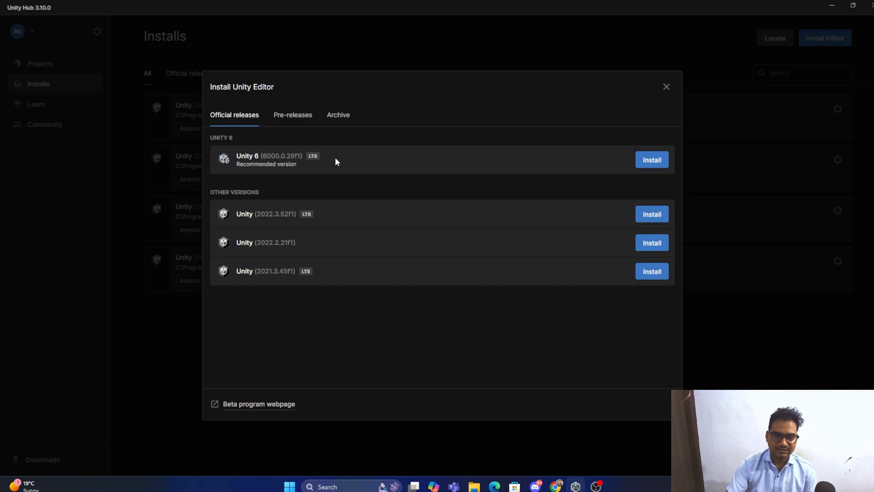
mouse_move(307, 168)
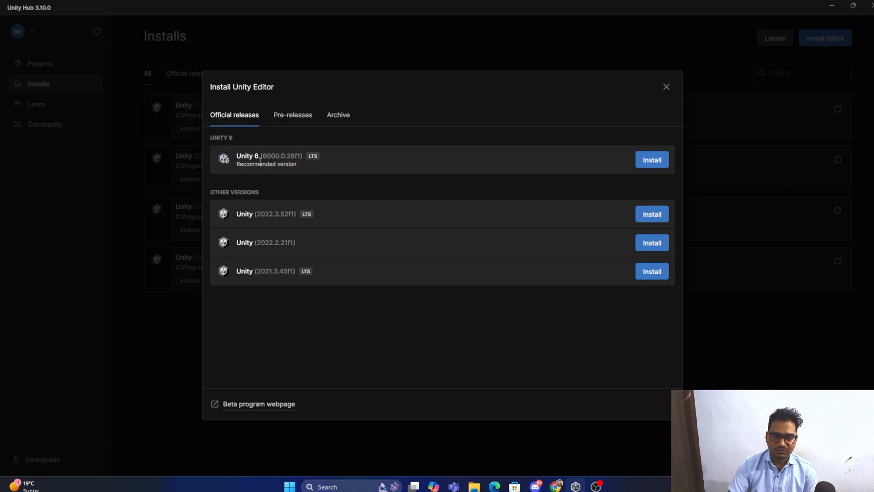
Step: Choose the recommended Unity 6 release and add WebGL and Windows IL2CPP build support
left_click(651, 160)
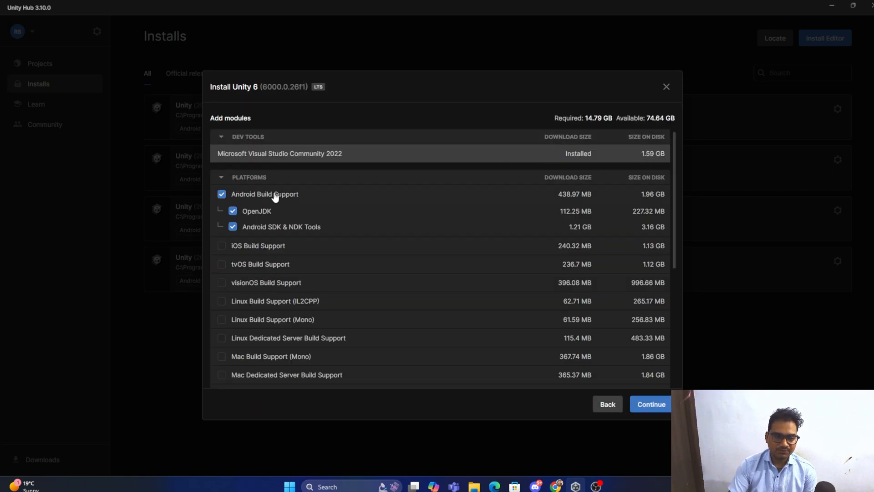
mouse_move(265, 166)
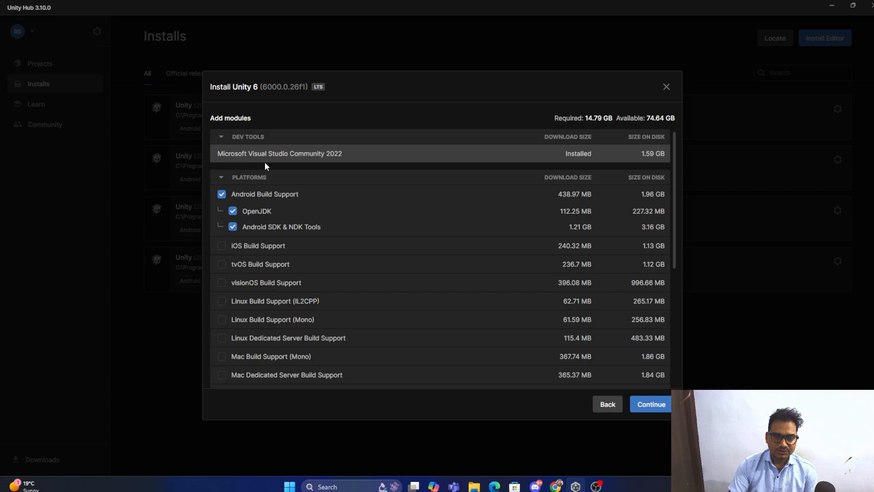
mouse_move(289, 159)
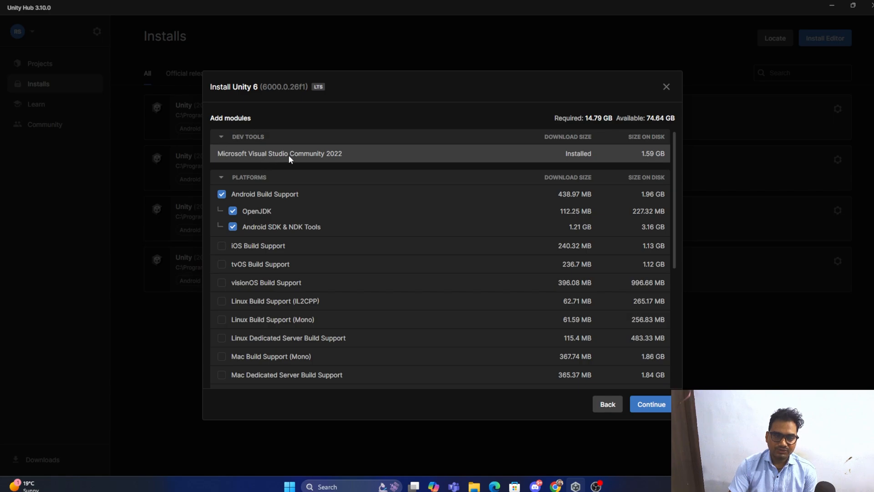
mouse_move(314, 156)
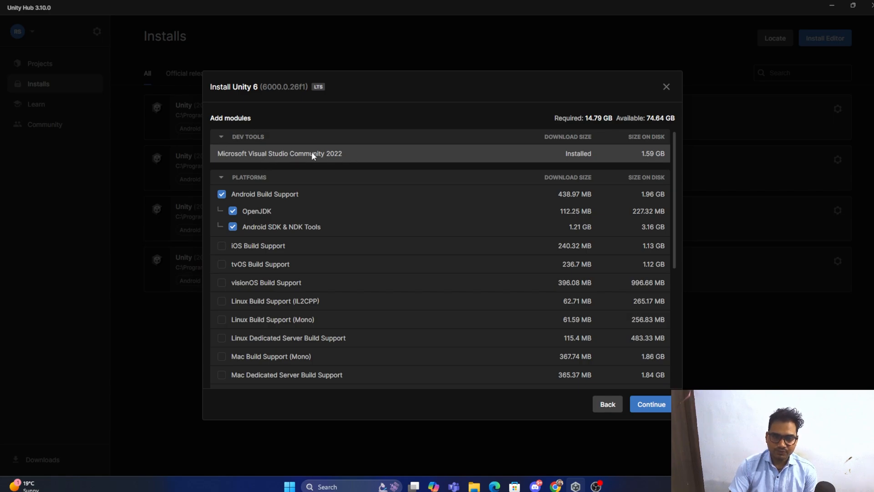
mouse_move(273, 148)
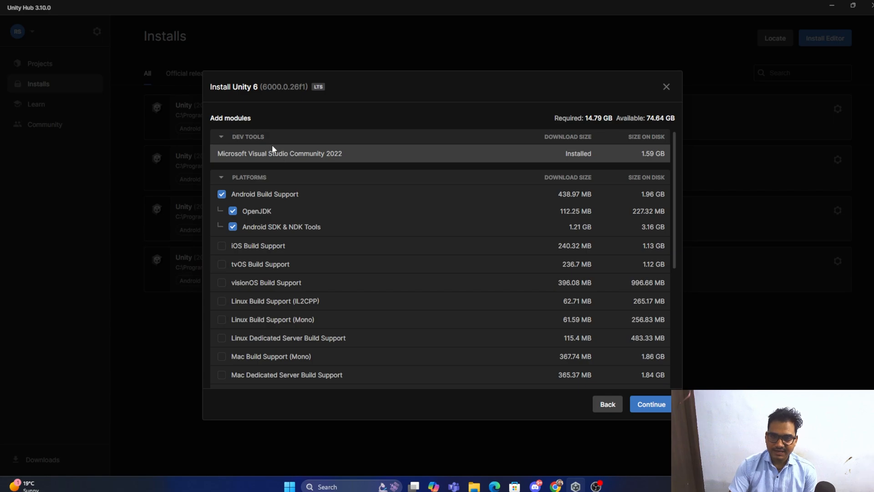
mouse_move(234, 150)
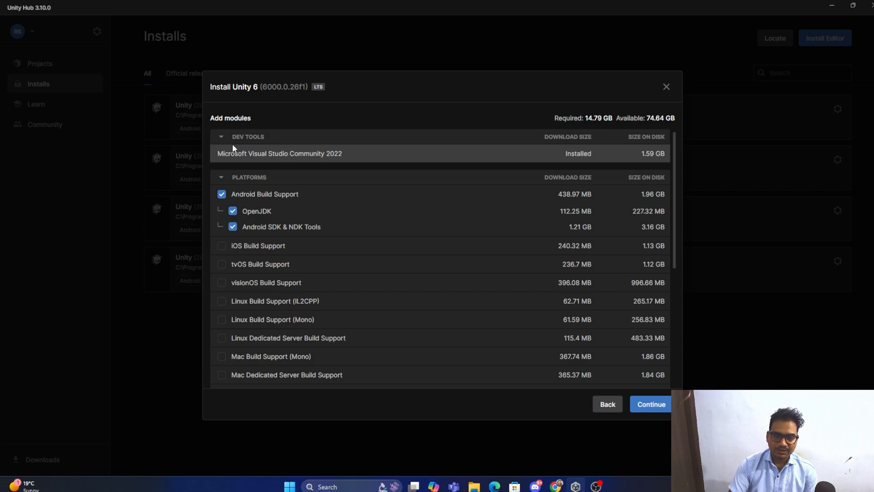
mouse_move(405, 166)
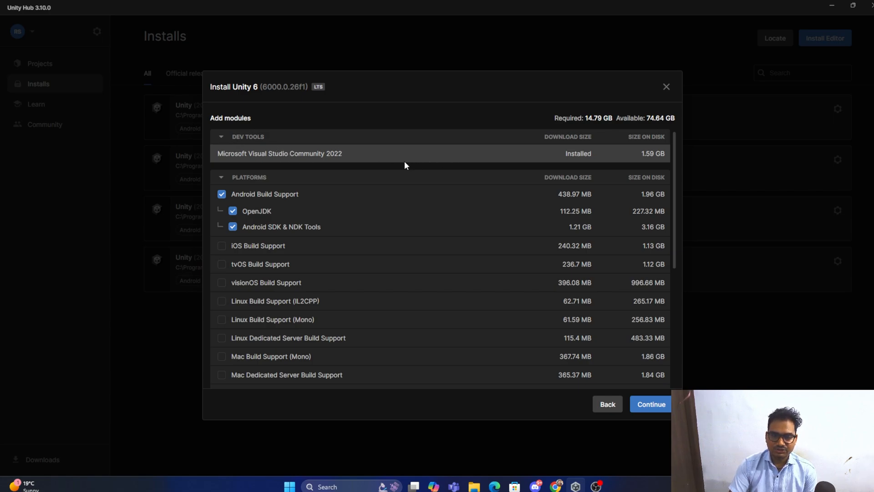
mouse_move(340, 157)
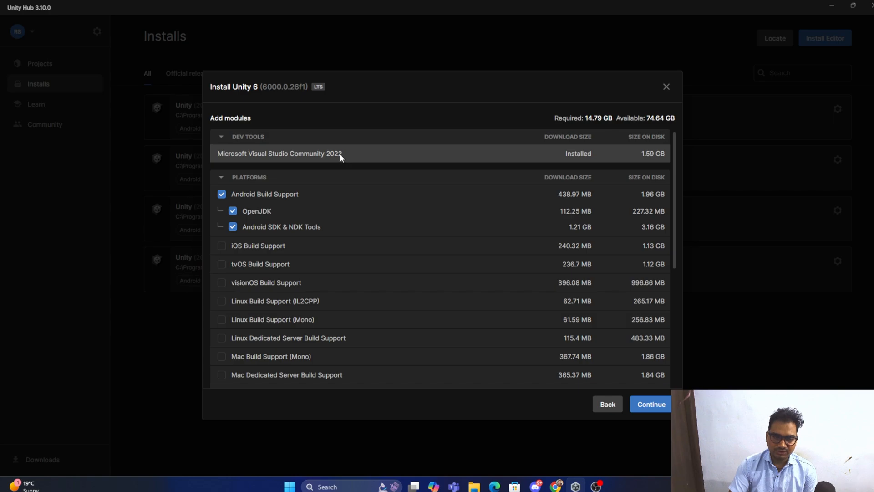
mouse_move(286, 182)
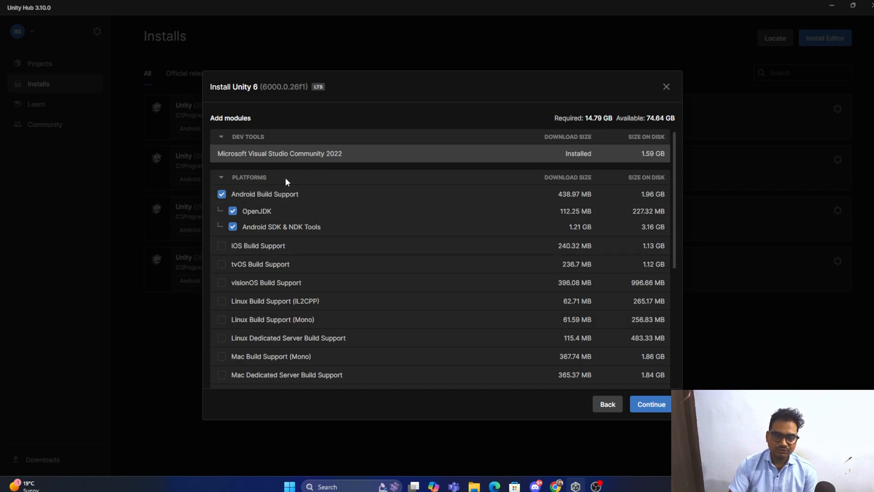
mouse_move(294, 176)
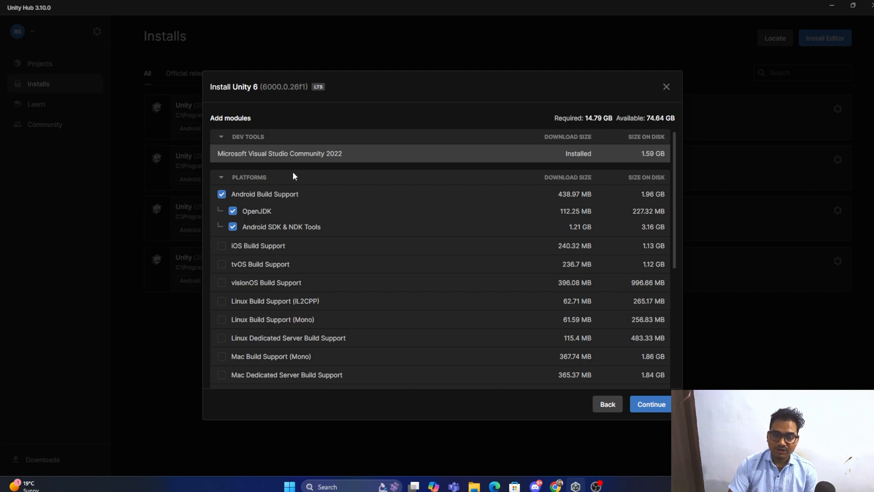
mouse_move(295, 176)
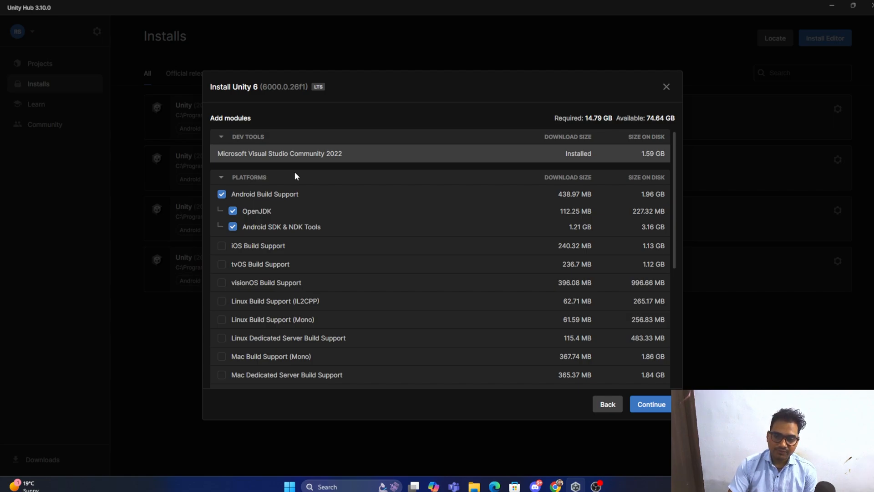
mouse_move(321, 203)
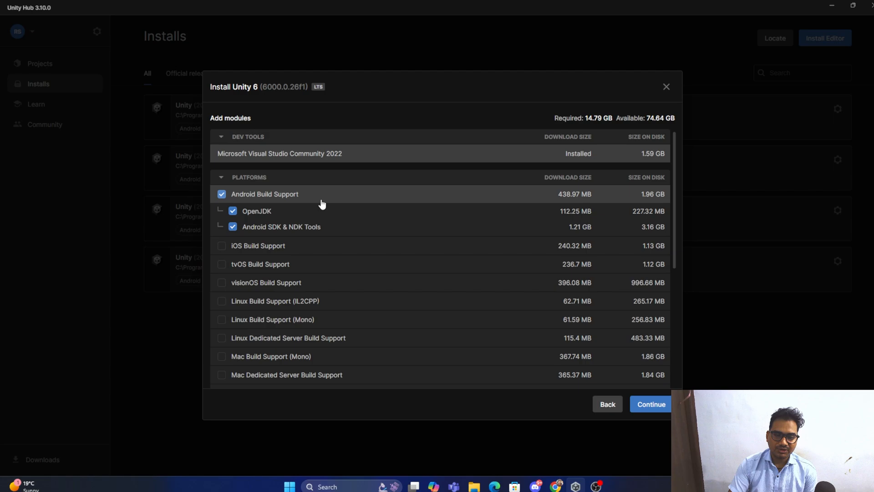
mouse_move(310, 207)
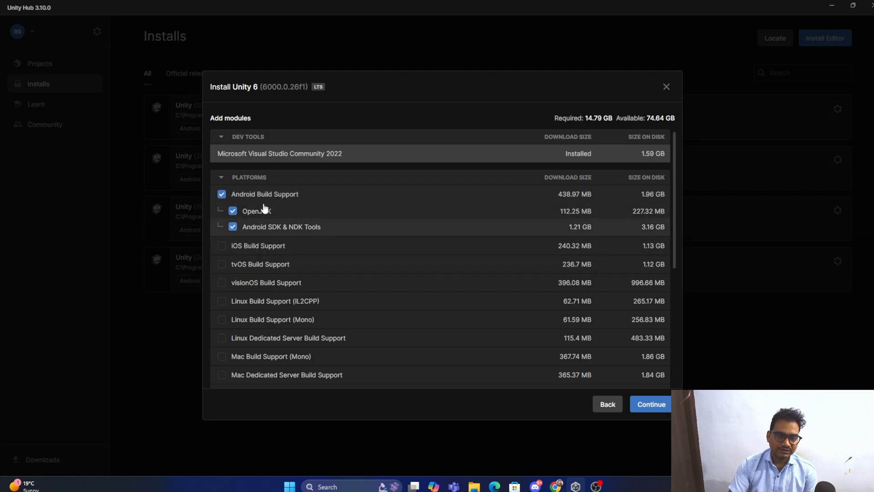
mouse_move(258, 245)
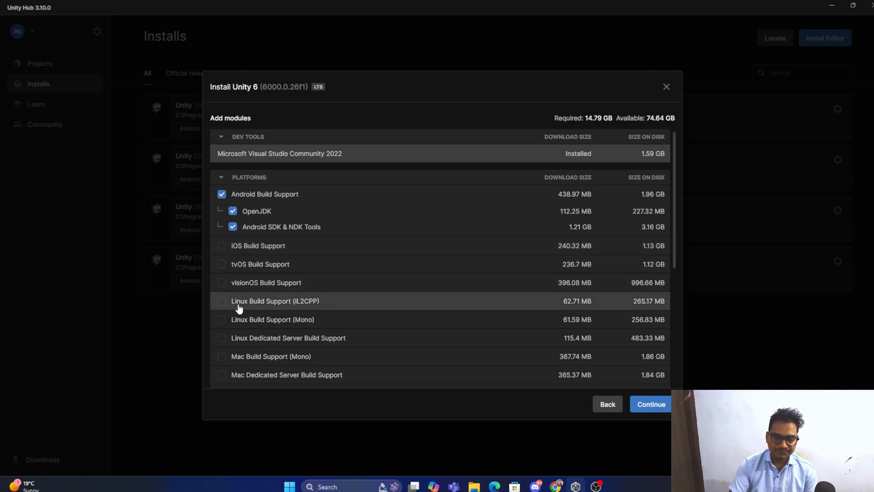
scroll("down", 3)
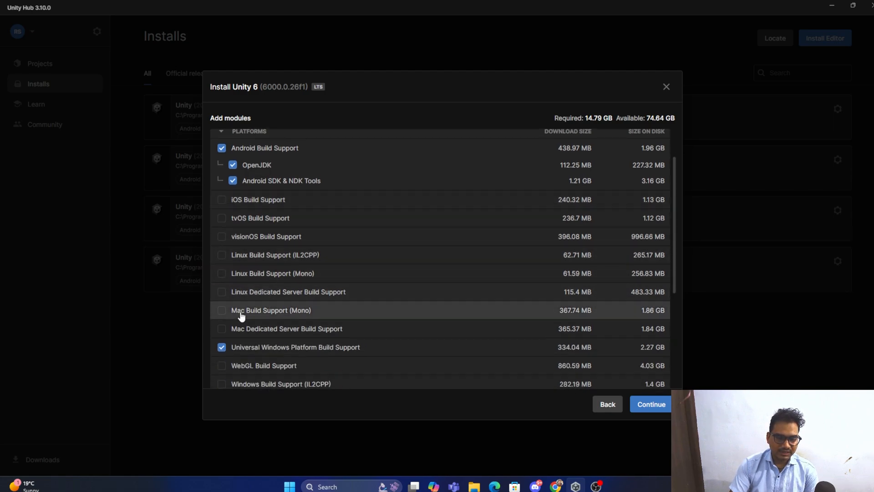
scroll("down", 3)
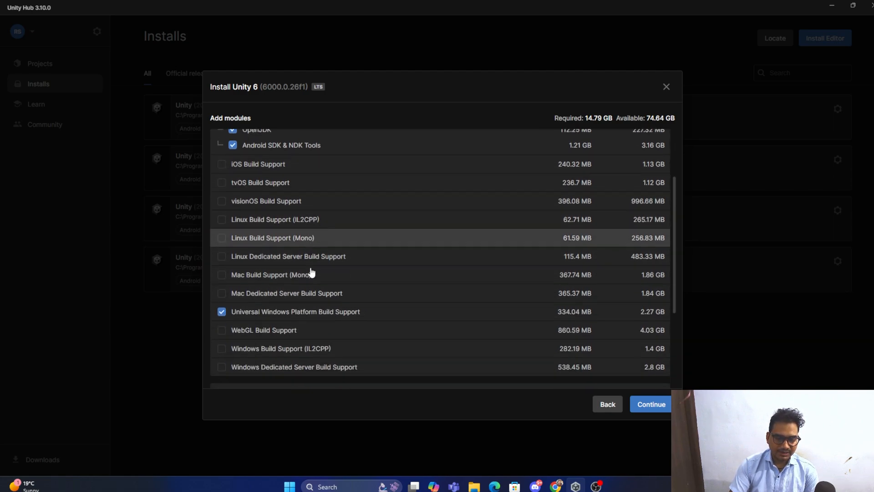
scroll("down", 3)
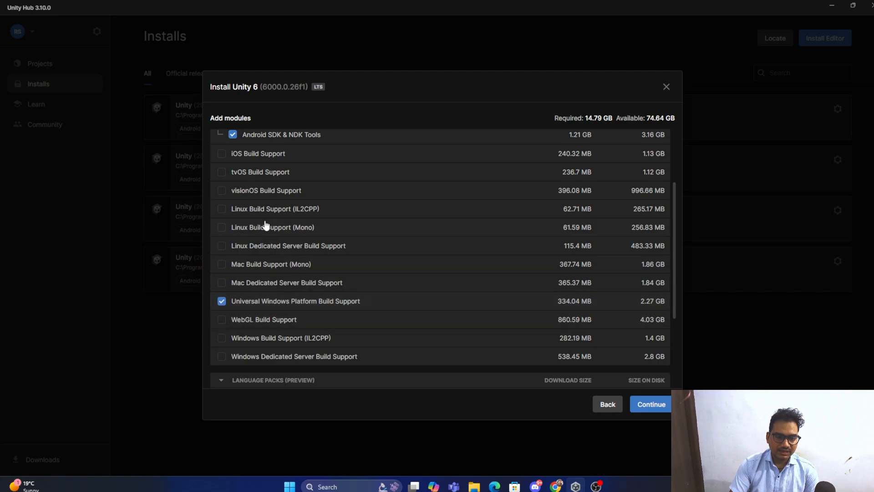
mouse_move(292, 306)
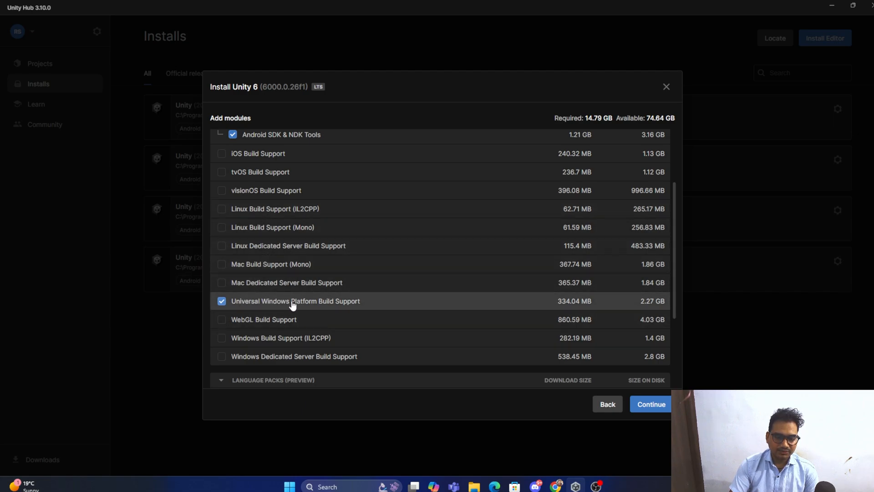
mouse_move(342, 317)
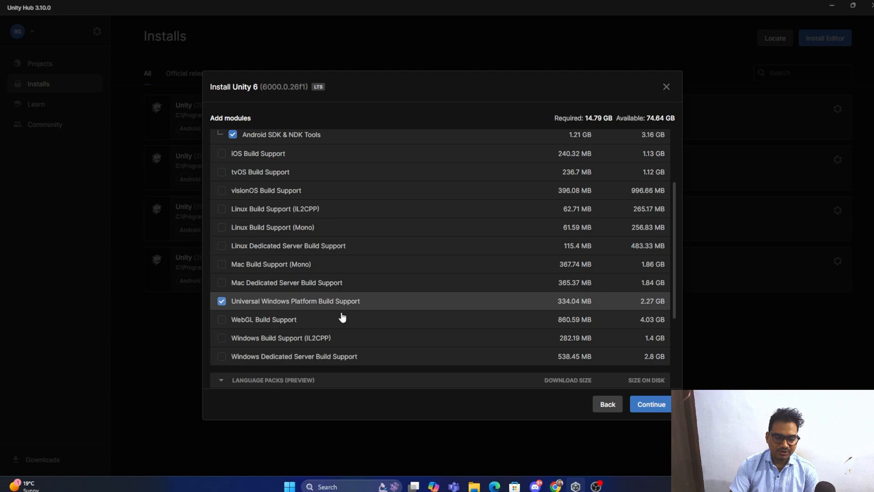
left_click(222, 319)
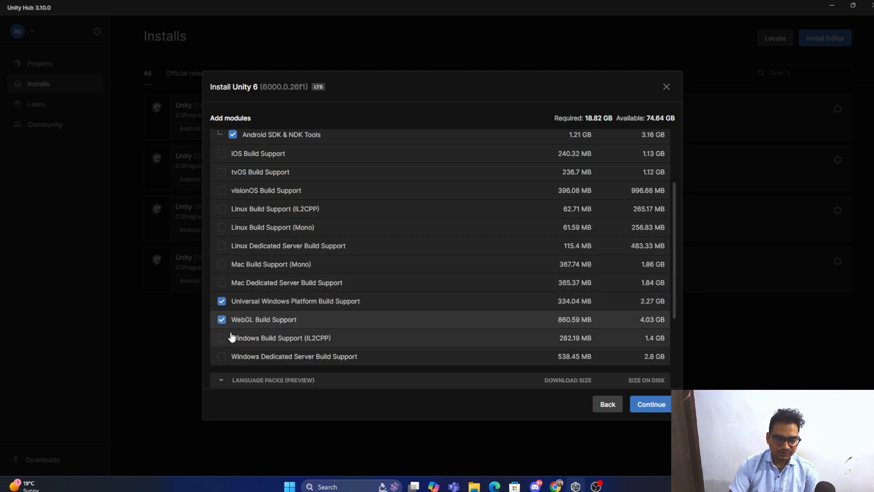
left_click(221, 337)
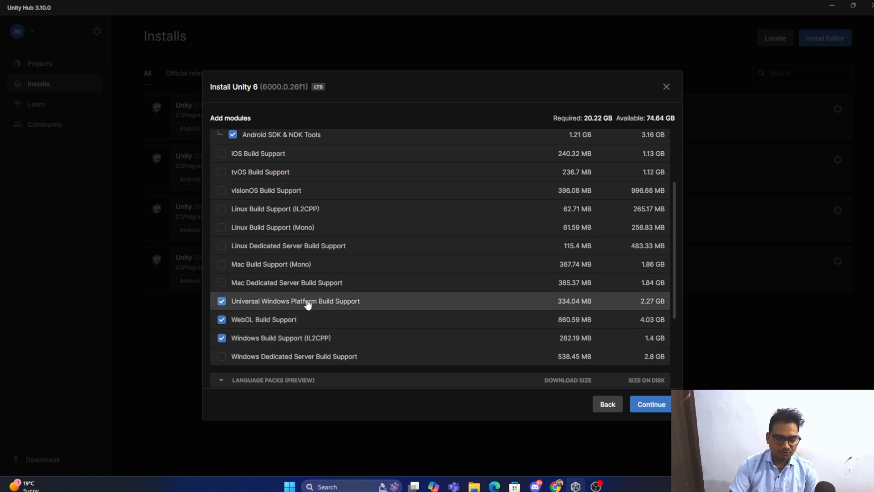
scroll("down", 3)
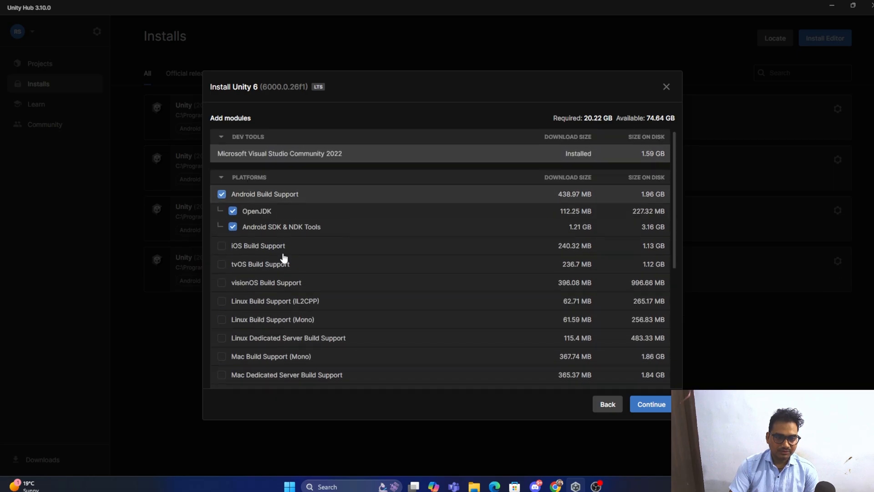
mouse_move(312, 300)
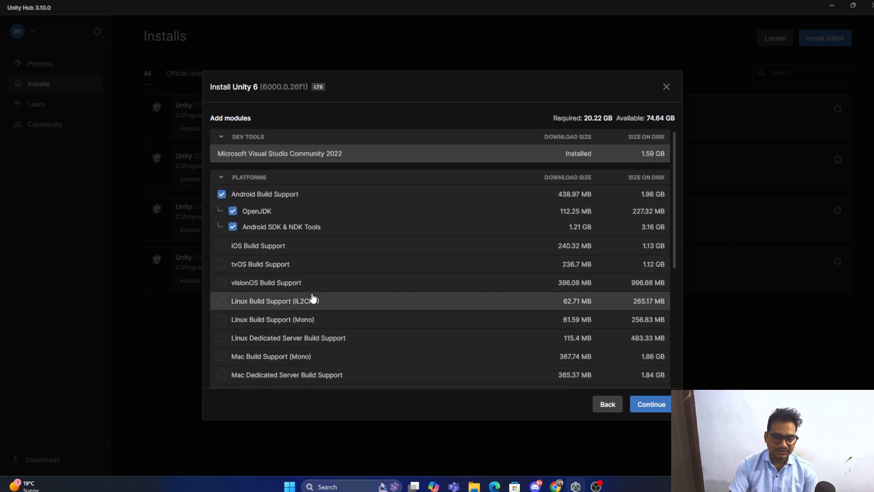
mouse_move(281, 230)
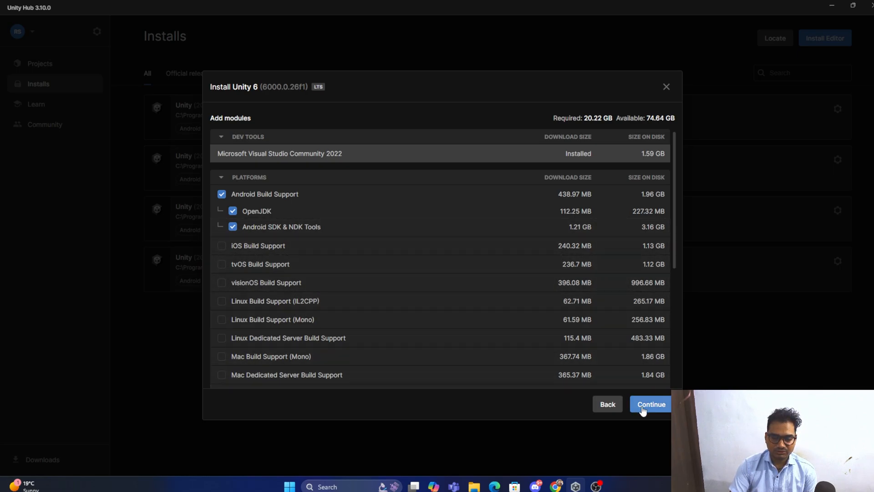
Step: Accept the Android SDK and NDK license terms and start the Unity 6 installation
left_click(650, 403)
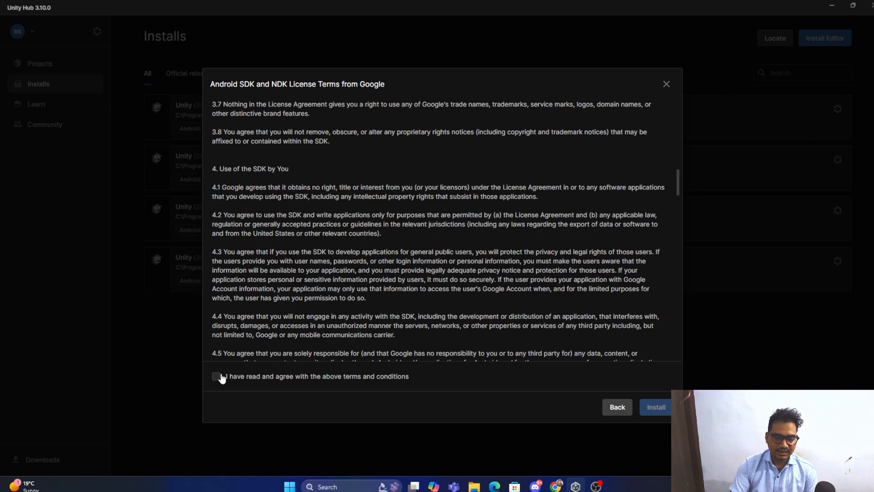
left_click(217, 376)
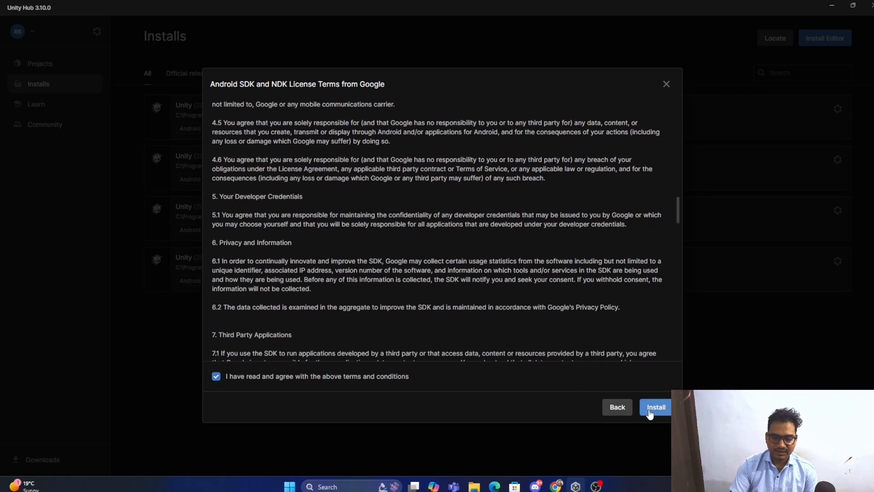
left_click(655, 407)
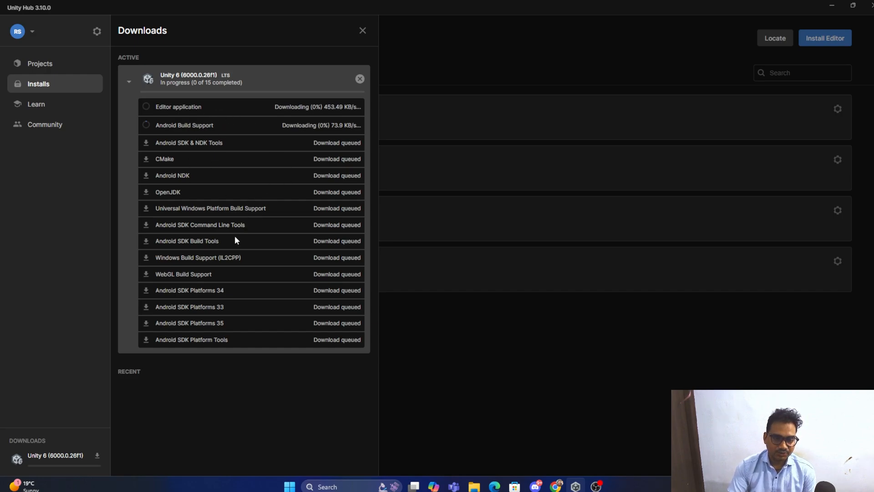
mouse_move(224, 195)
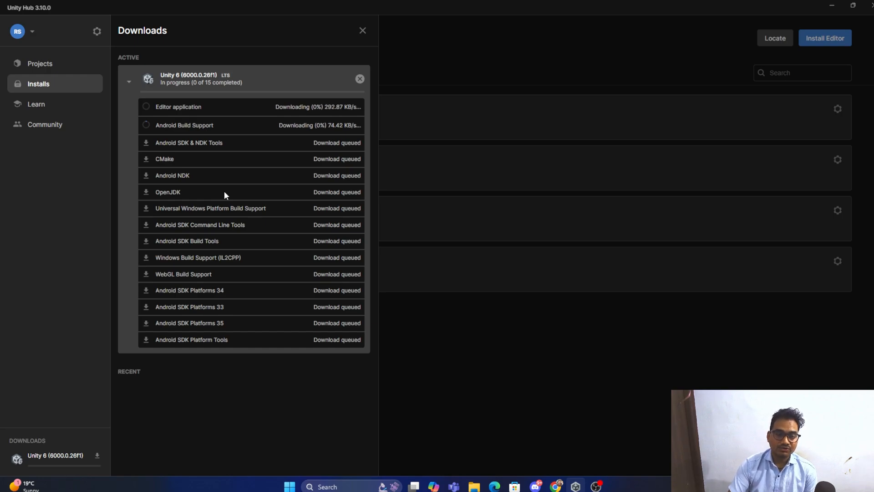
mouse_move(242, 209)
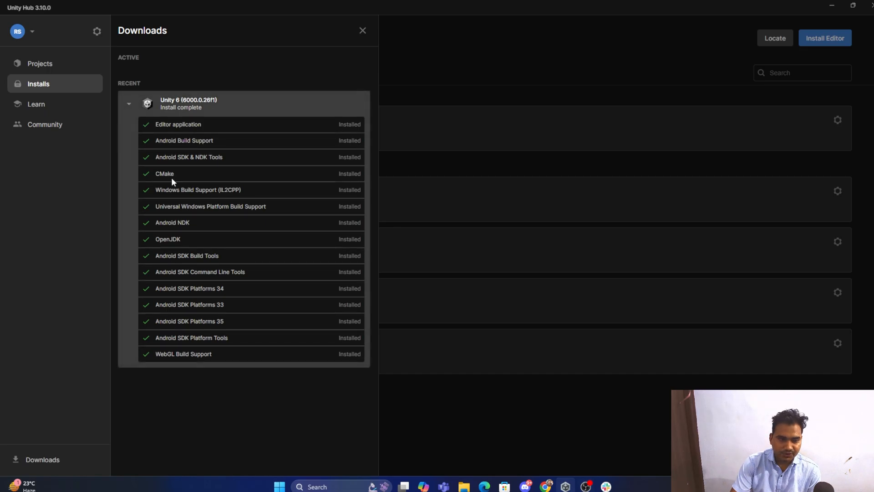
mouse_move(172, 289)
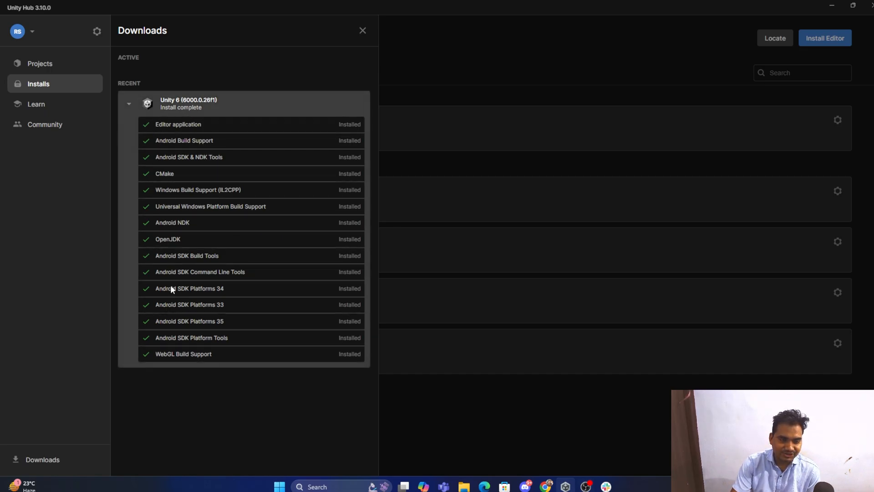
left_click(39, 63)
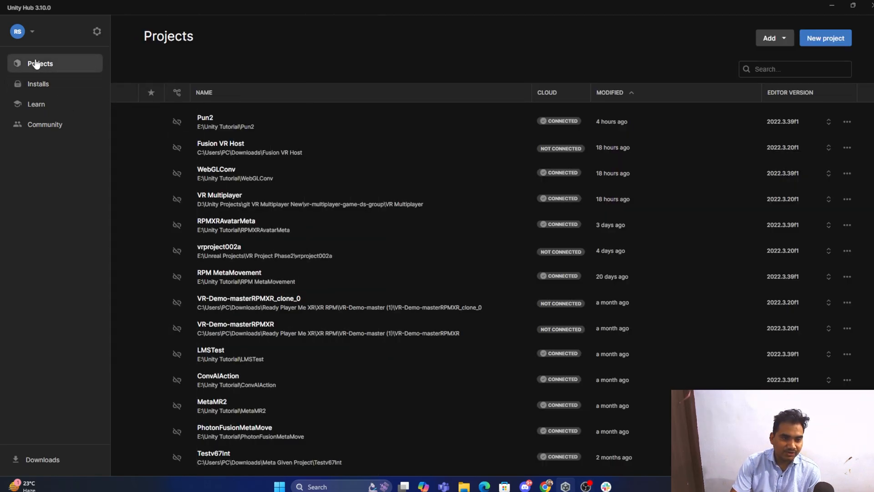
left_click(825, 38)
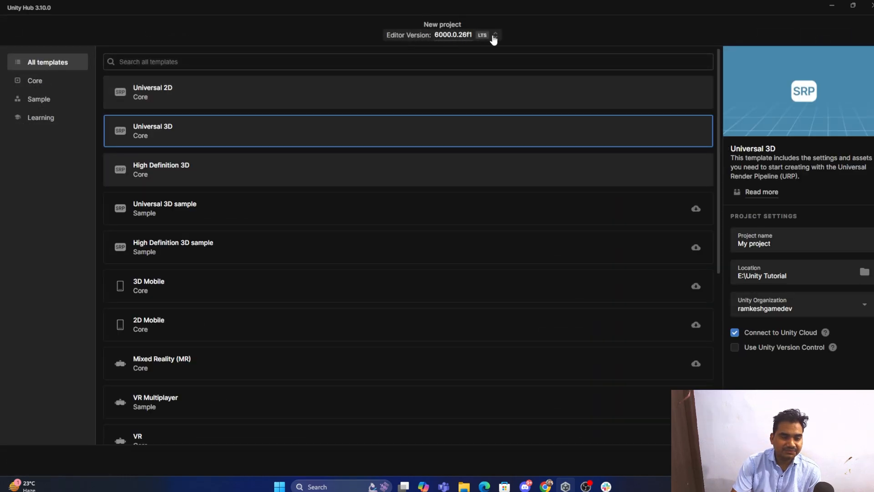
mouse_move(248, 164)
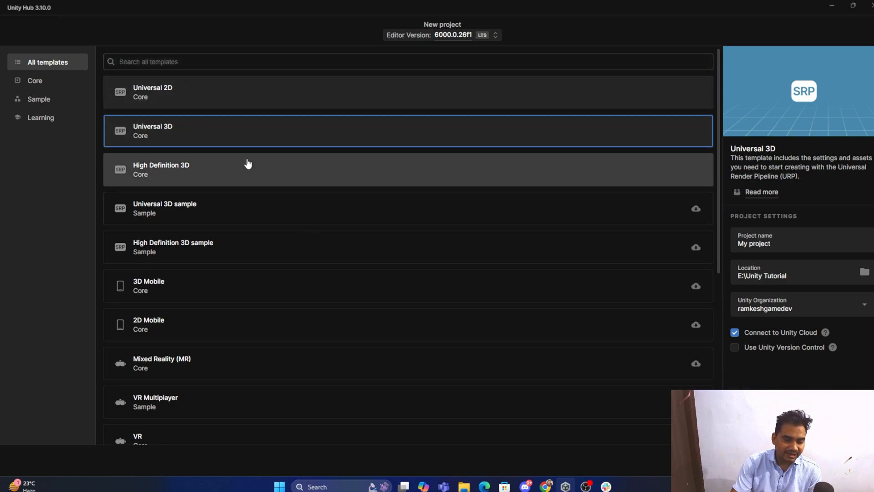
scroll("down", 3)
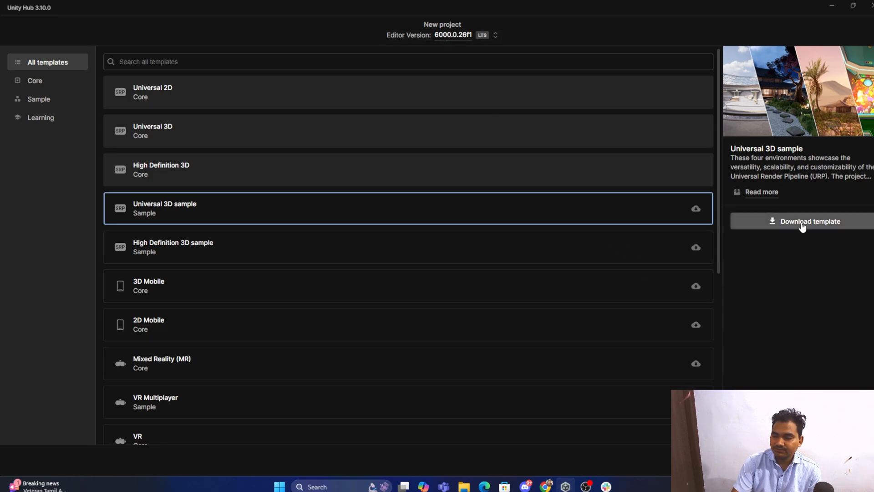
mouse_move(828, 43)
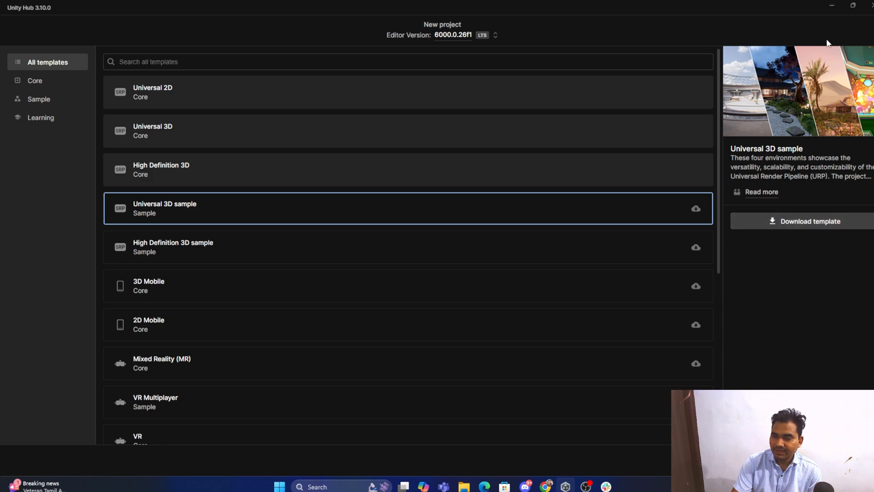
mouse_move(796, 99)
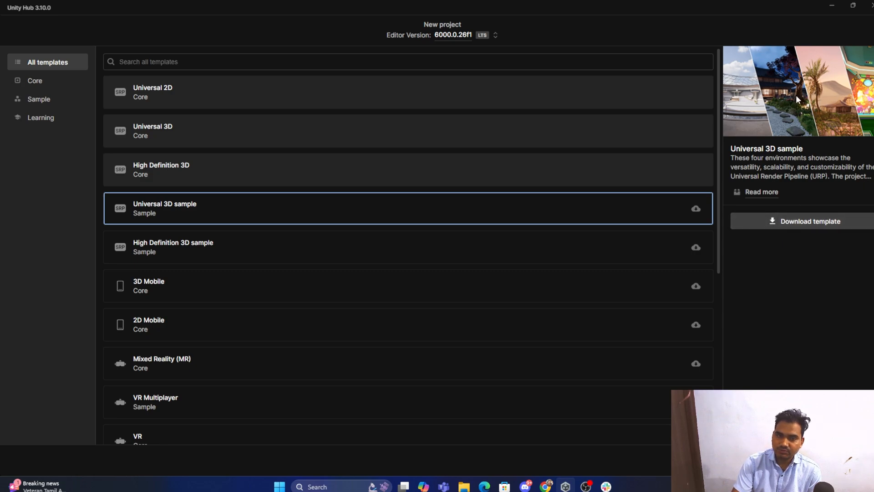
mouse_move(556, 142)
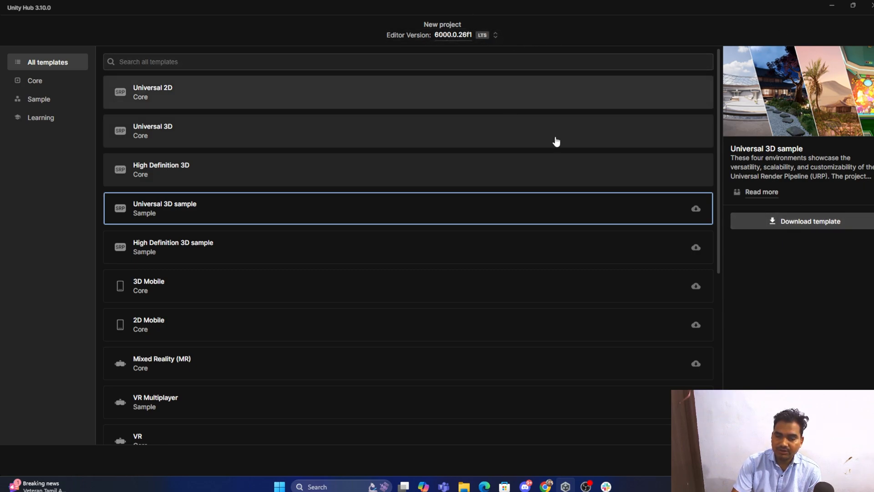
mouse_move(749, 116)
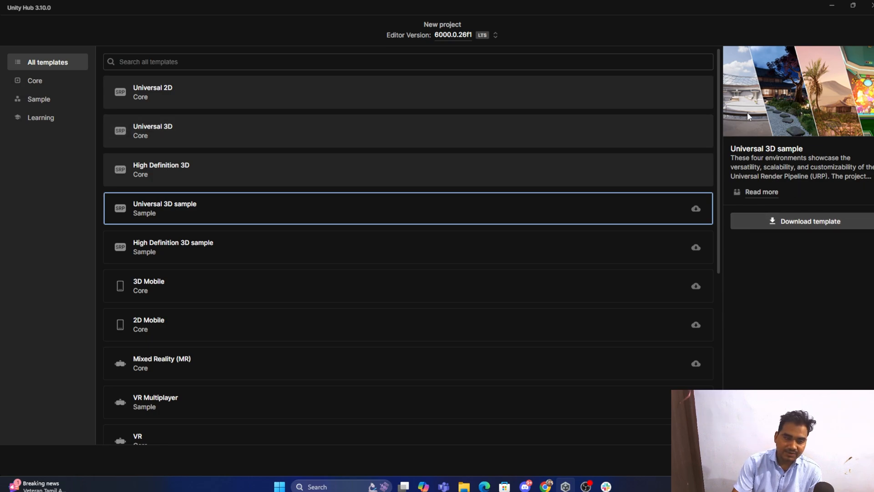
mouse_move(797, 121)
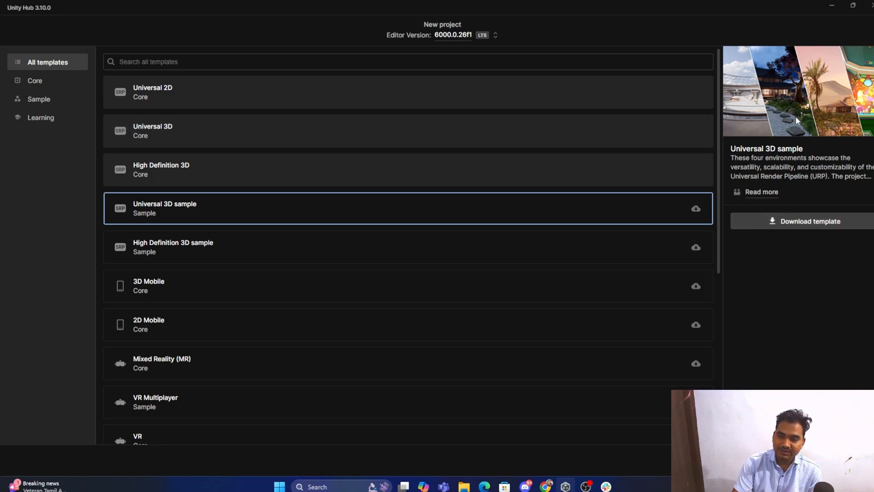
mouse_move(840, 117)
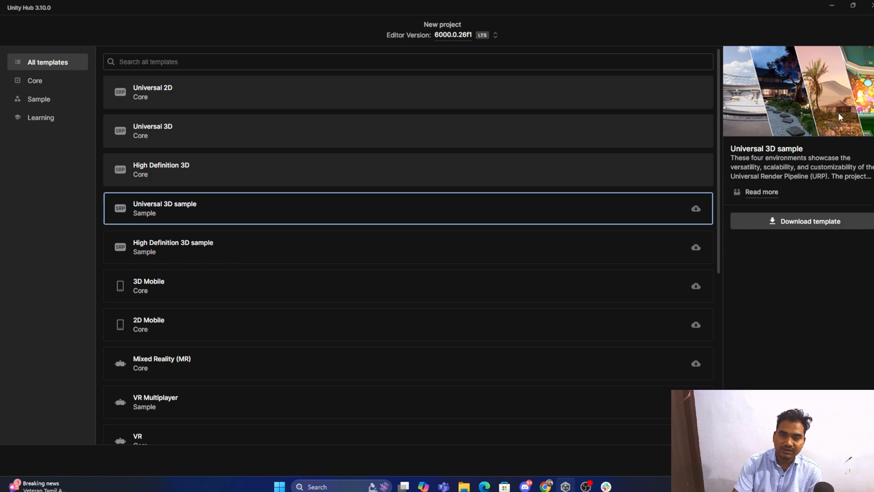
mouse_move(750, 137)
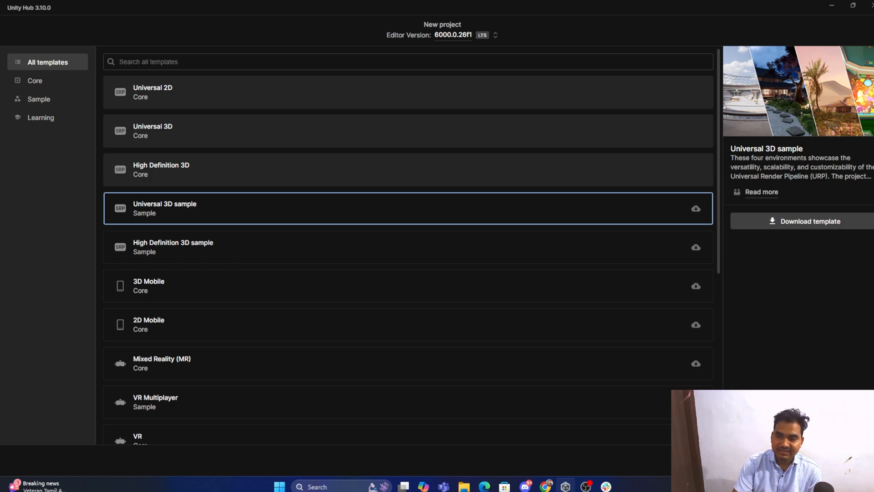
mouse_move(825, 104)
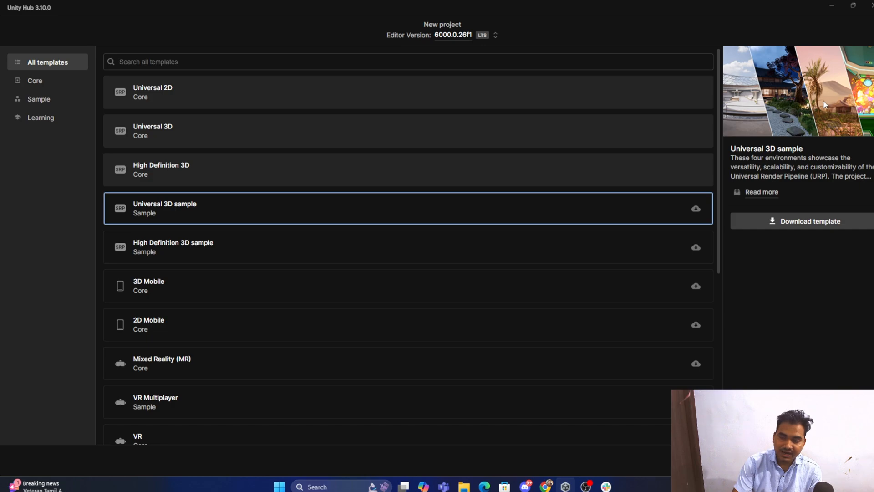
mouse_move(736, 96)
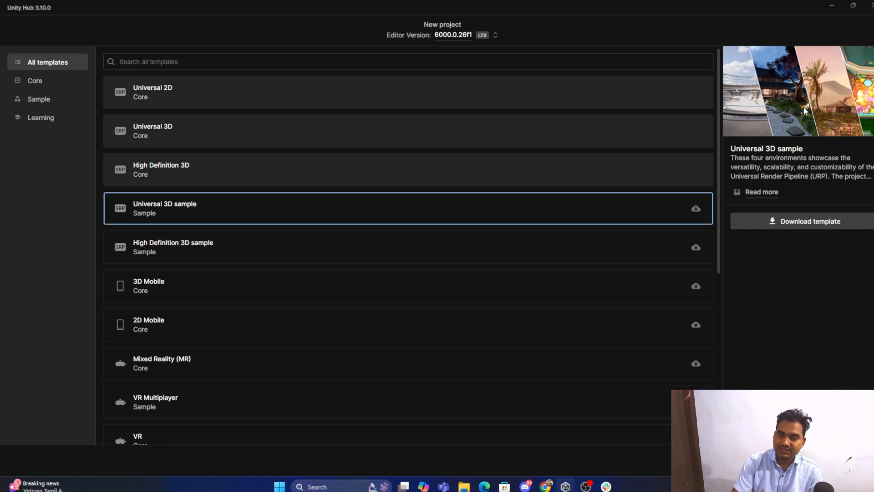
mouse_move(778, 109)
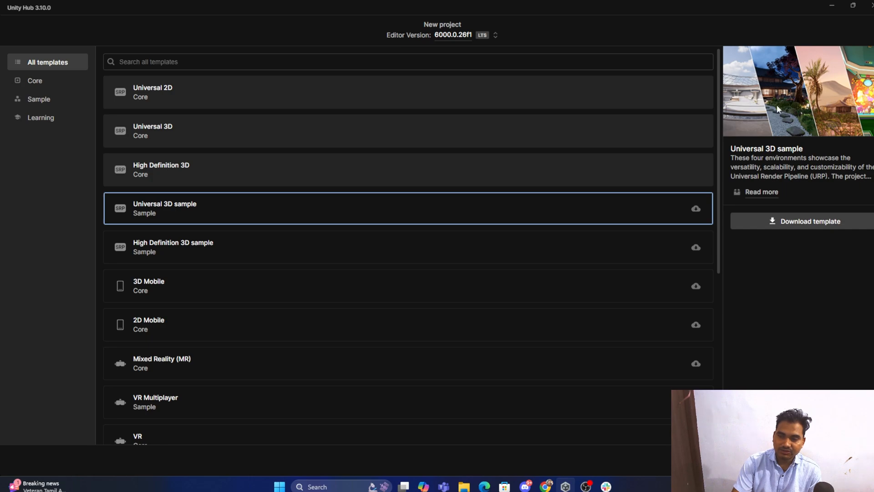
mouse_move(804, 123)
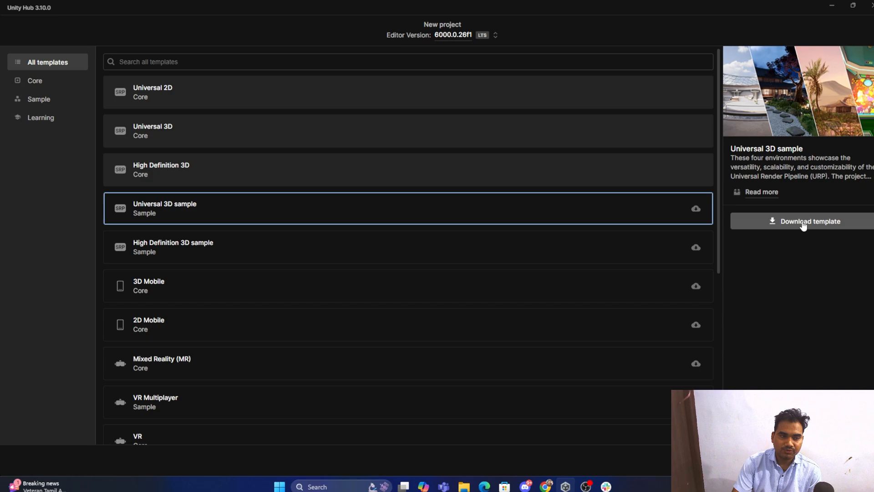
mouse_move(800, 140)
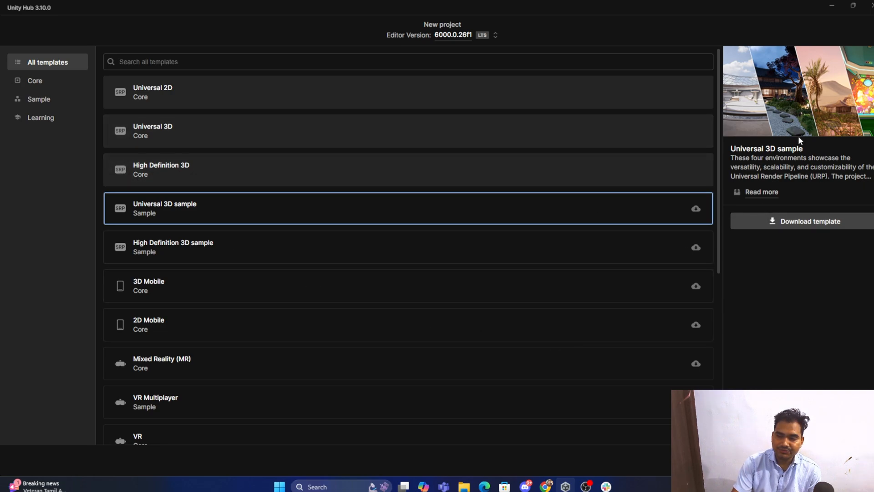
mouse_move(2, 184)
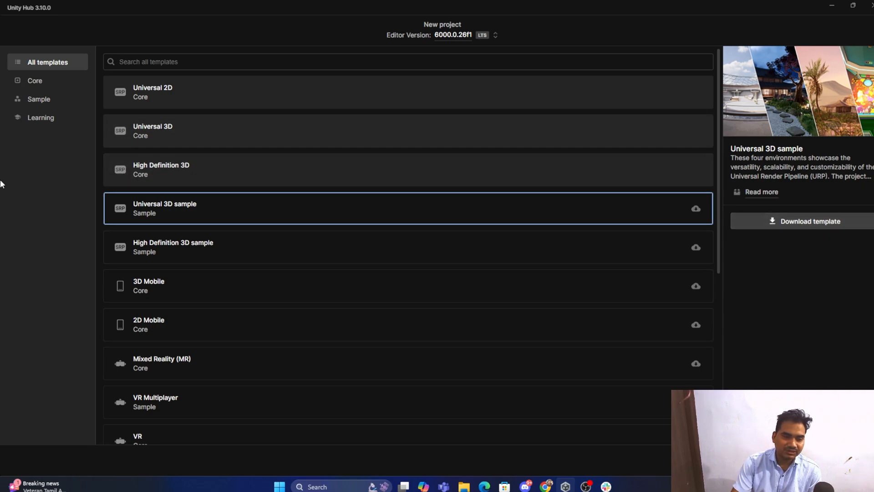
mouse_move(186, 136)
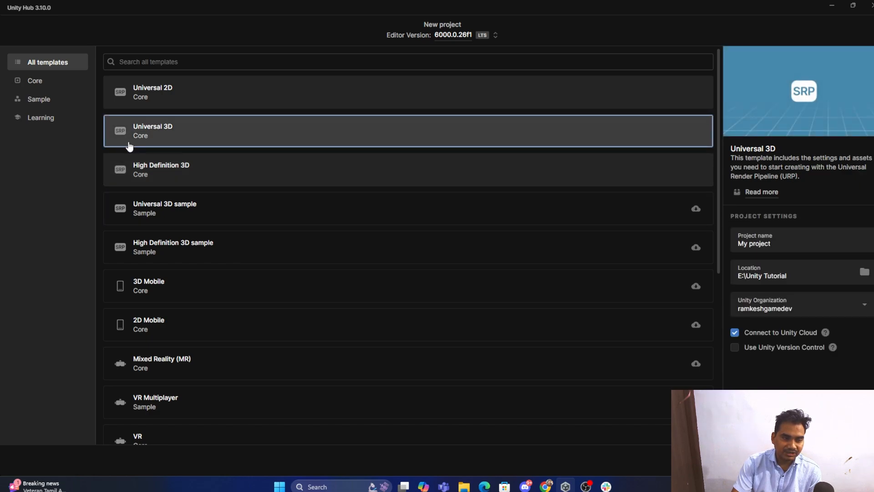
mouse_move(432, 46)
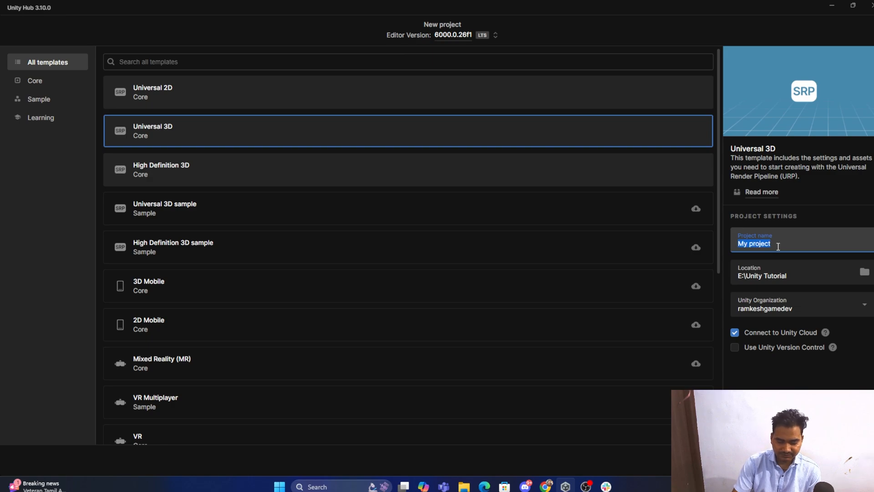
Step: Name the new Universal 3D project with 'Unity' in its project name
type("Unity")
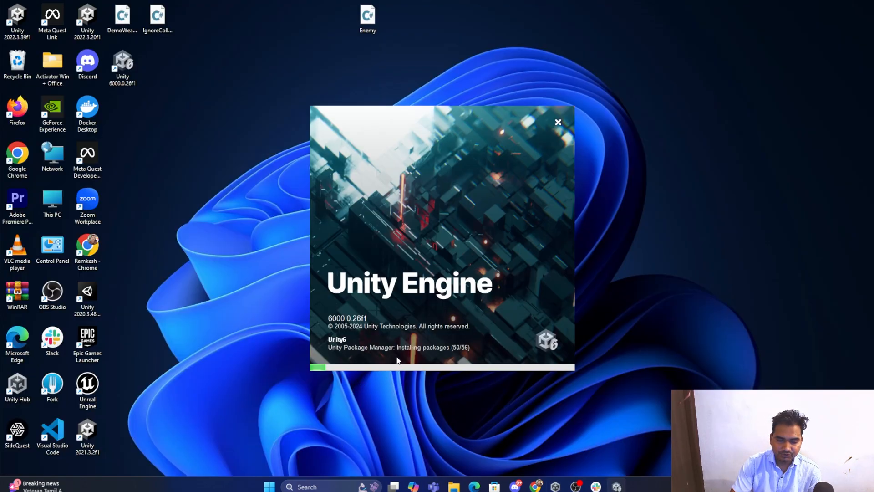
mouse_move(399, 318)
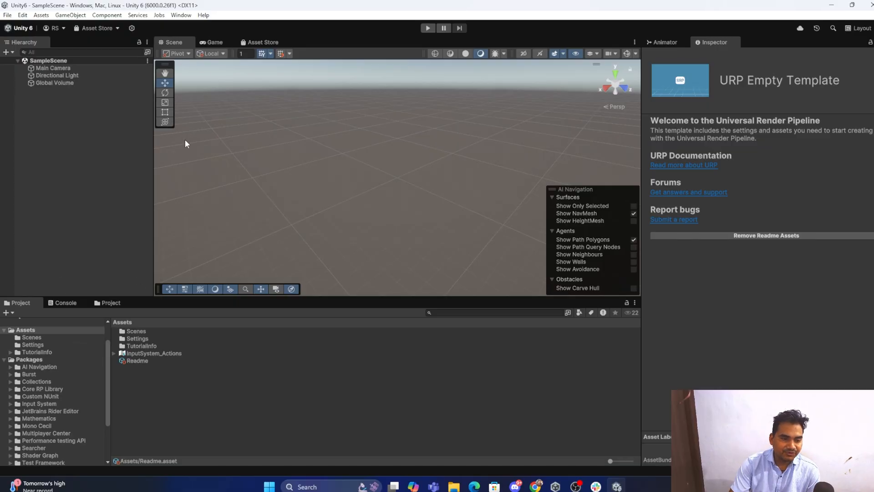
mouse_move(133, 223)
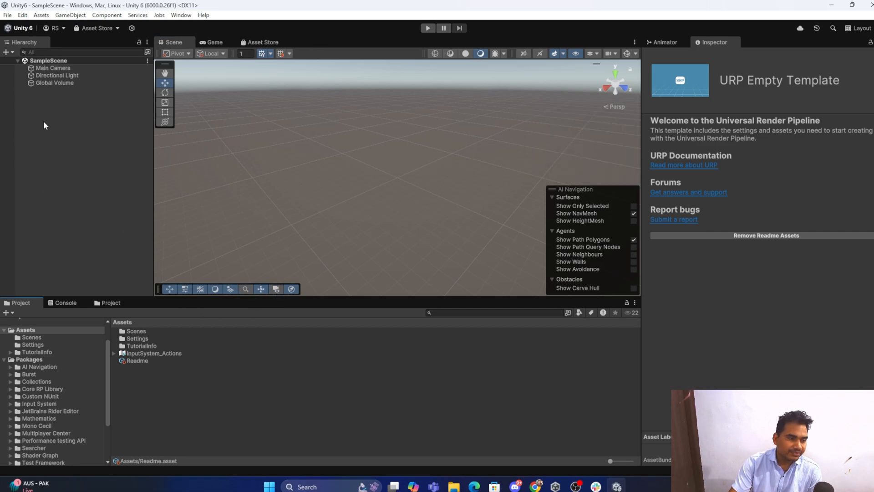
Step: Enter the Scenes folder in the project's assets
double_click(31, 337)
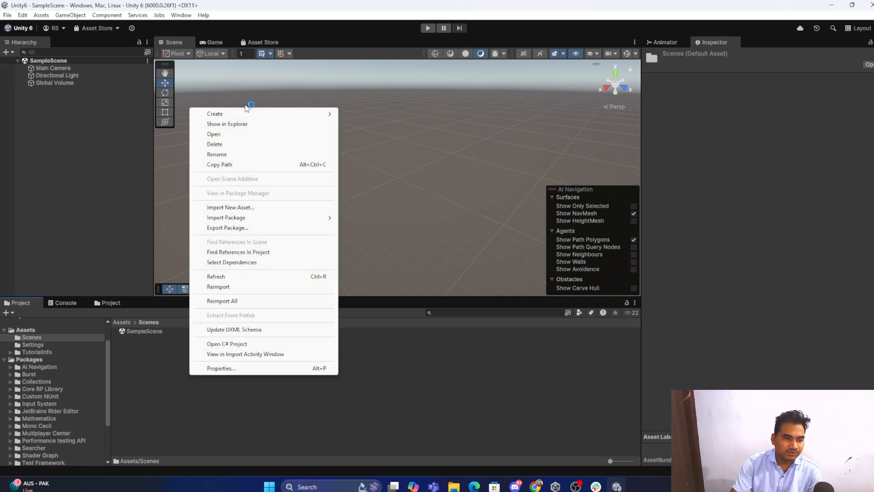
mouse_move(215, 114)
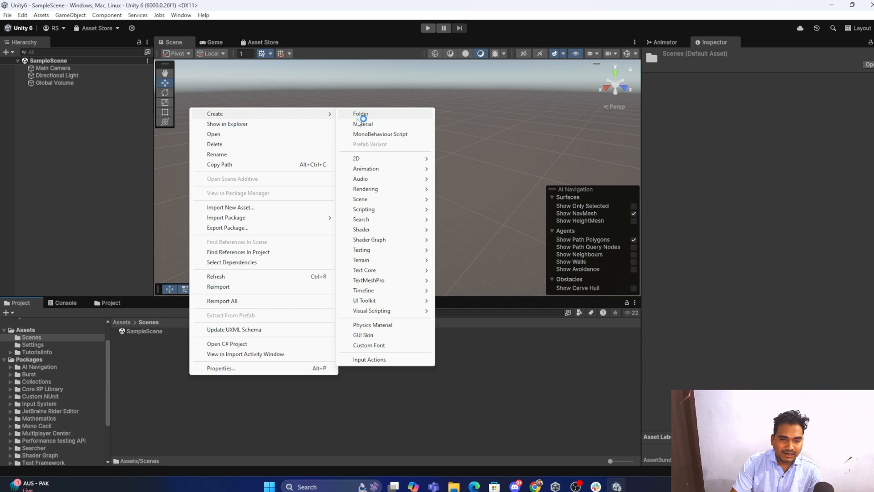
mouse_move(360, 199)
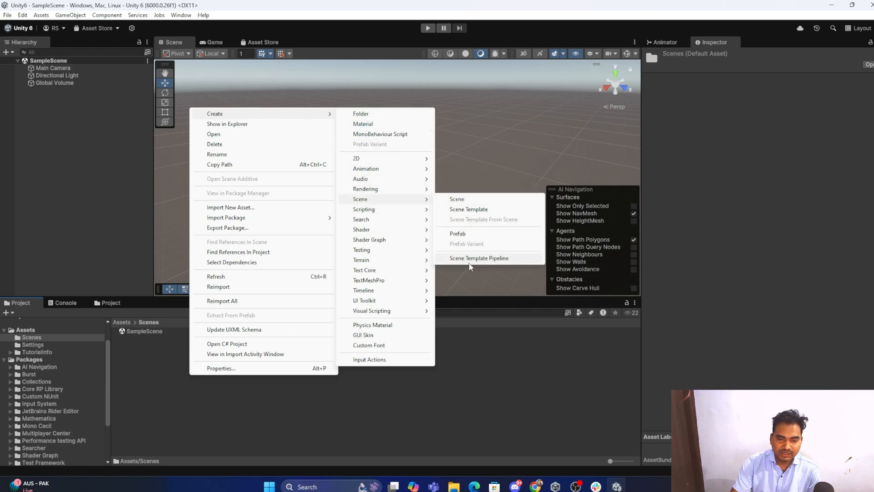
mouse_move(468, 209)
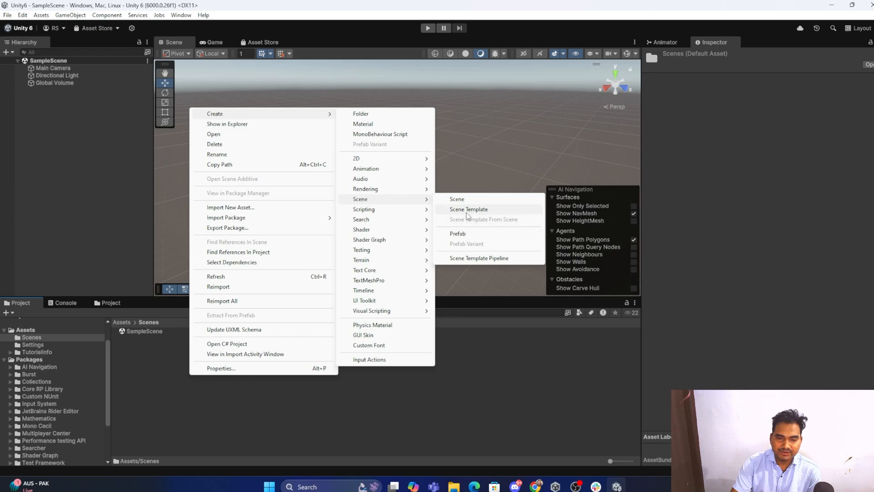
Step: Create a new scene asset named Test and load it for editing
left_click(457, 199)
type("Test")
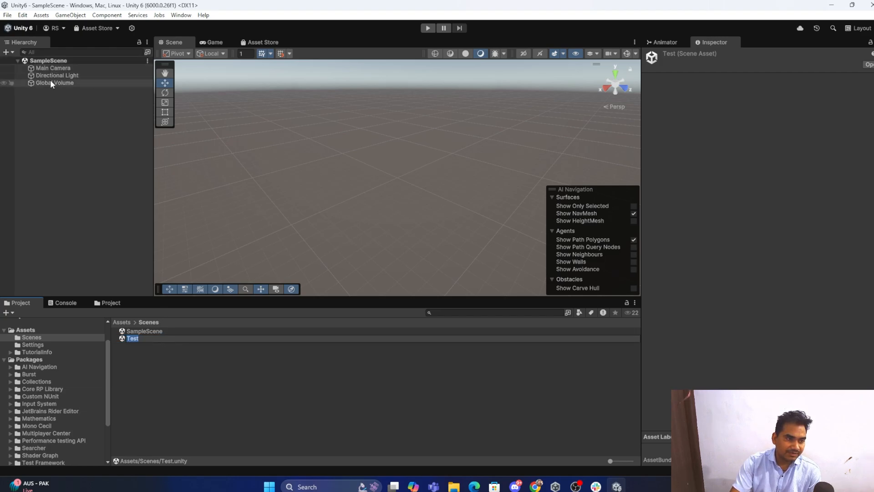
left_click(53, 83)
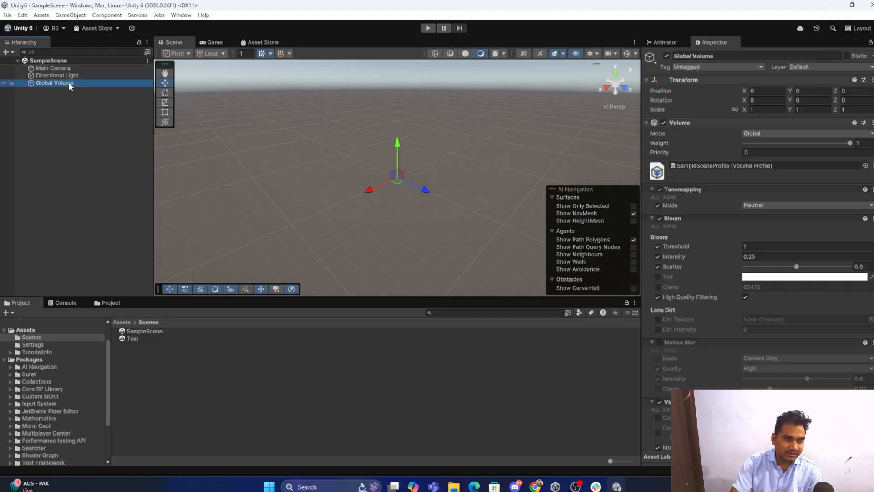
left_click(133, 339)
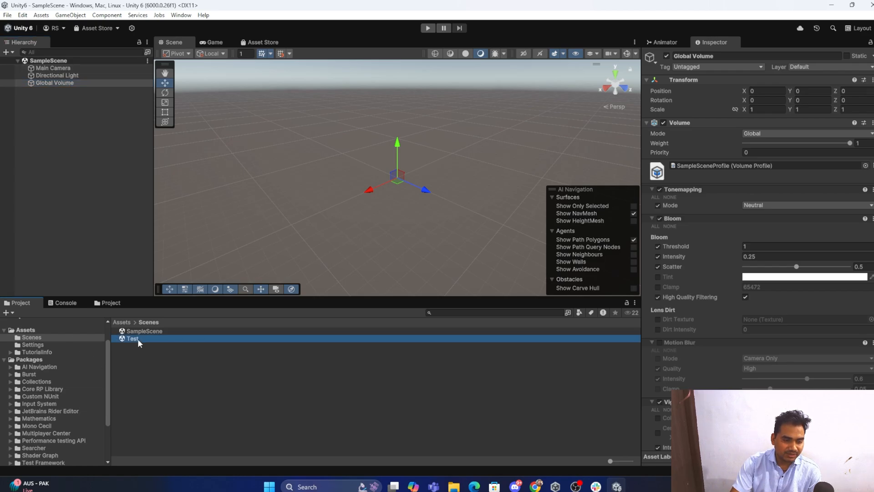
double_click(133, 338)
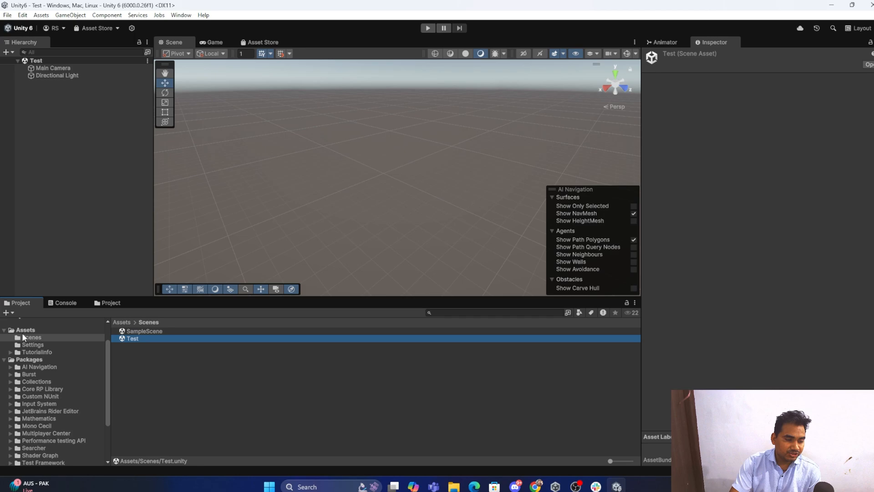
Step: Show the root Assets folder listing Scenes, Settings, TutorialInfo, InputSystem_Actions and Readme
left_click(26, 330)
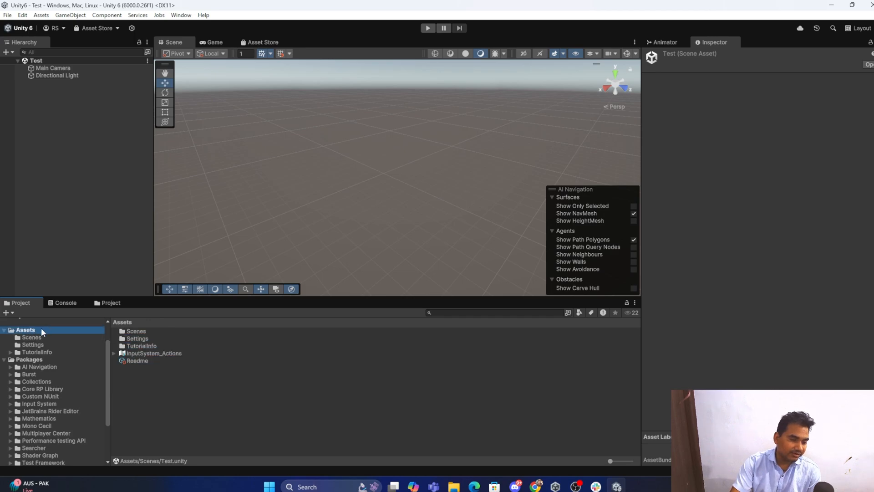
mouse_move(31, 330)
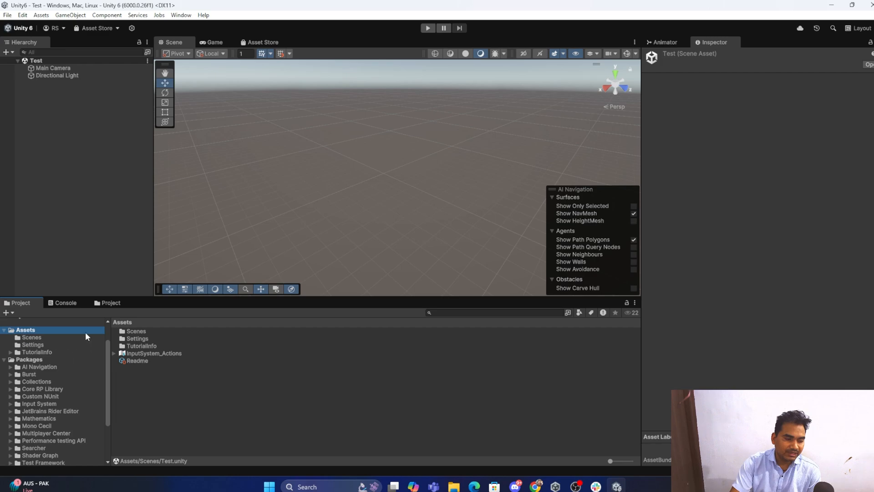
mouse_move(51, 347)
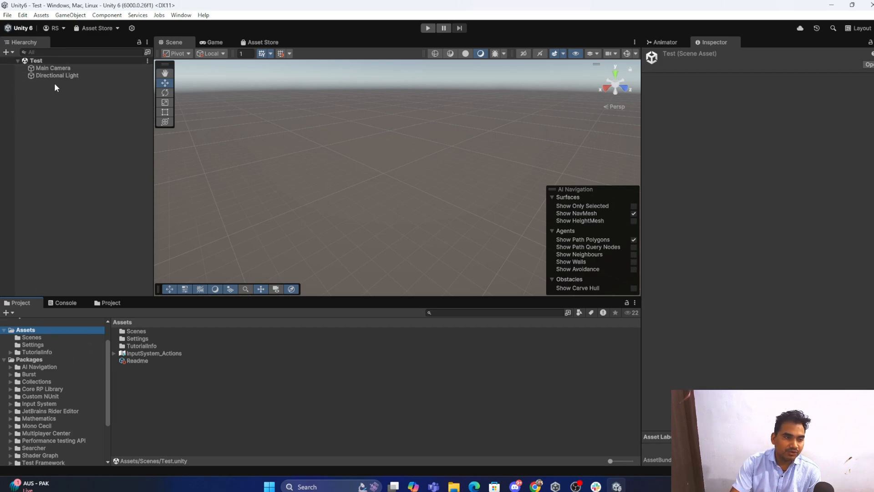
Step: Select the Main Camera and compare the Scene view with what it renders in the Game view
left_click(53, 67)
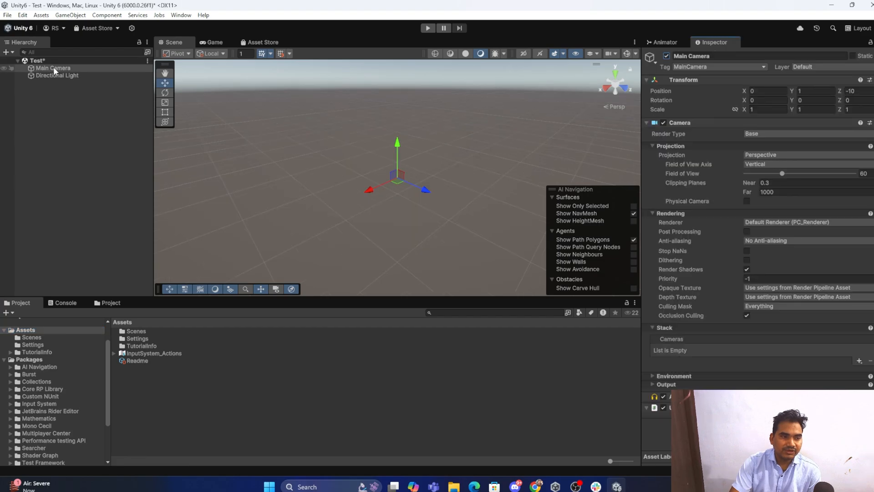
left_click(53, 67)
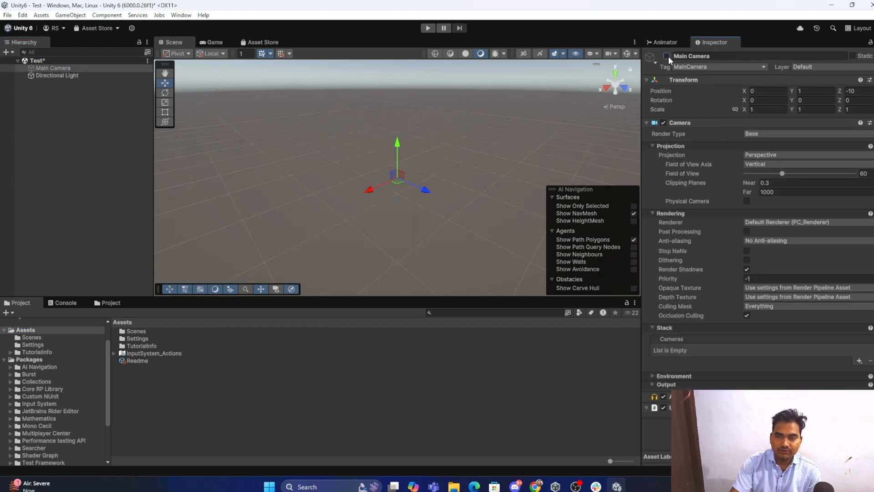
left_click(213, 42)
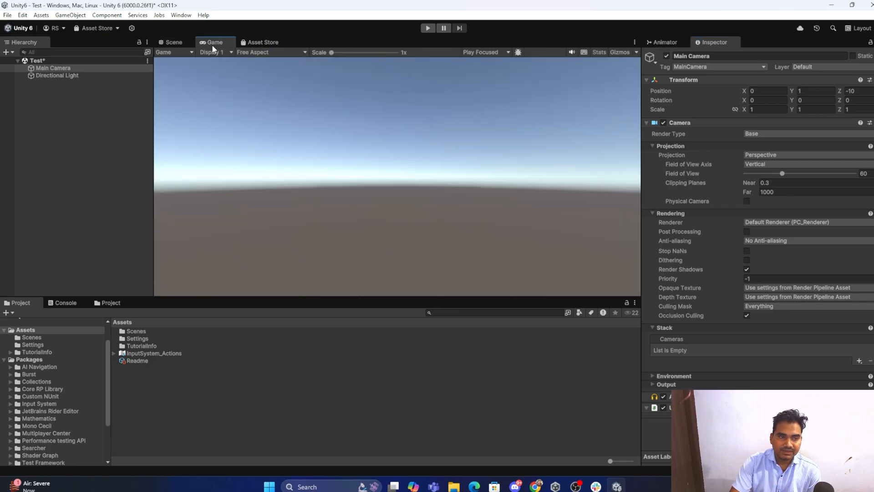
left_click(173, 41)
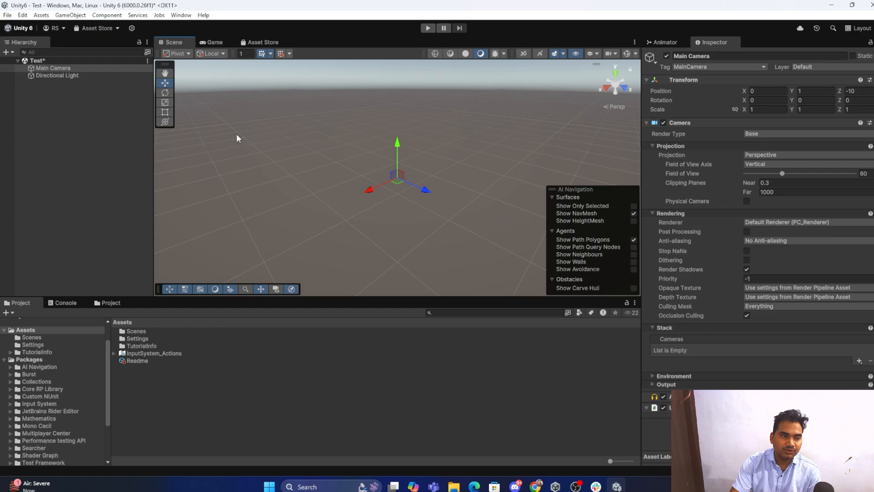
mouse_move(393, 182)
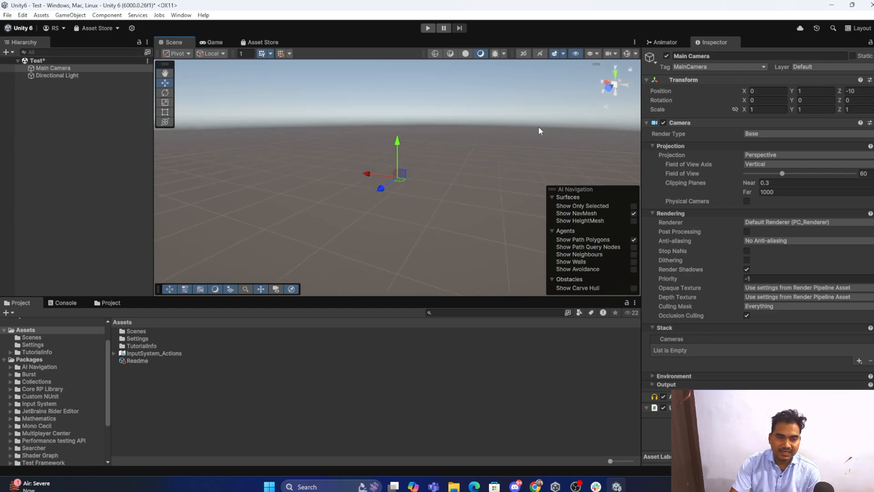
left_click(213, 42)
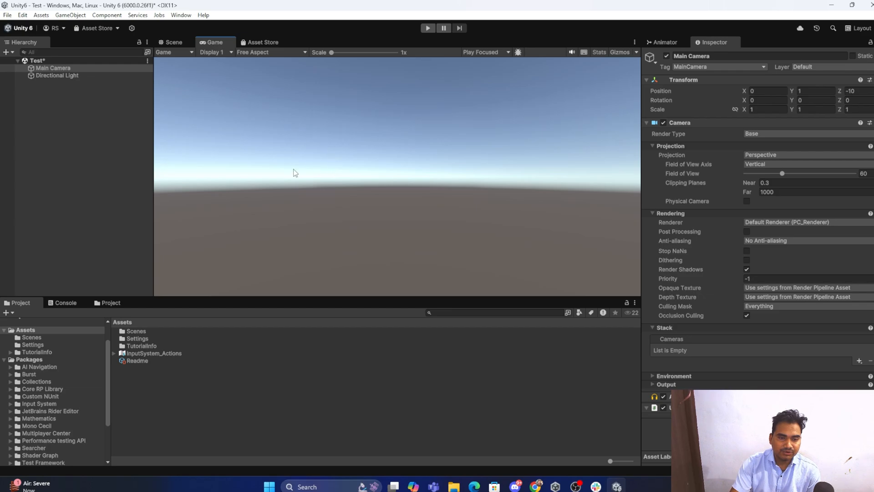
mouse_move(441, 153)
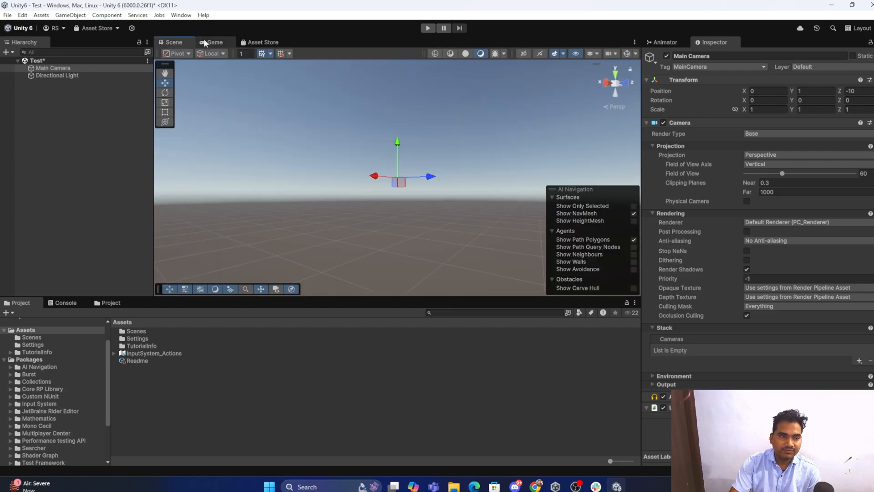
left_click(215, 42)
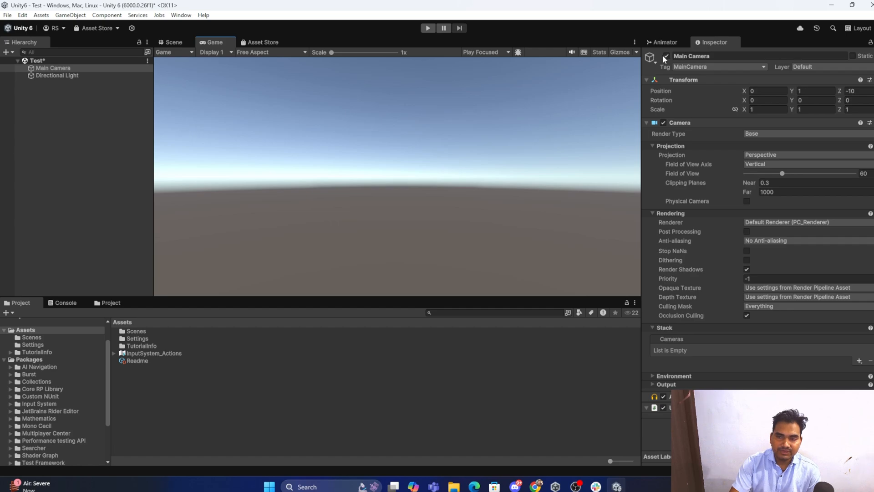
Step: Disable and re-enable the Main Camera, then select the Directional Light
left_click(666, 58)
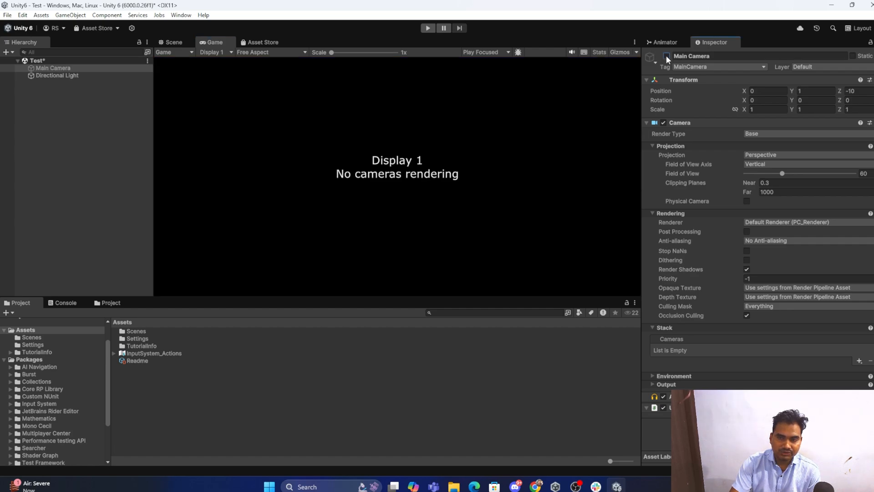
left_click(665, 61)
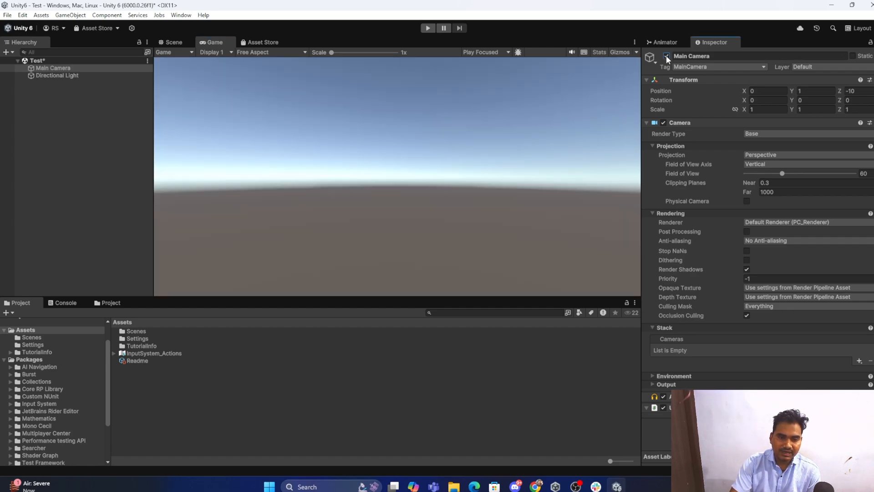
left_click(56, 76)
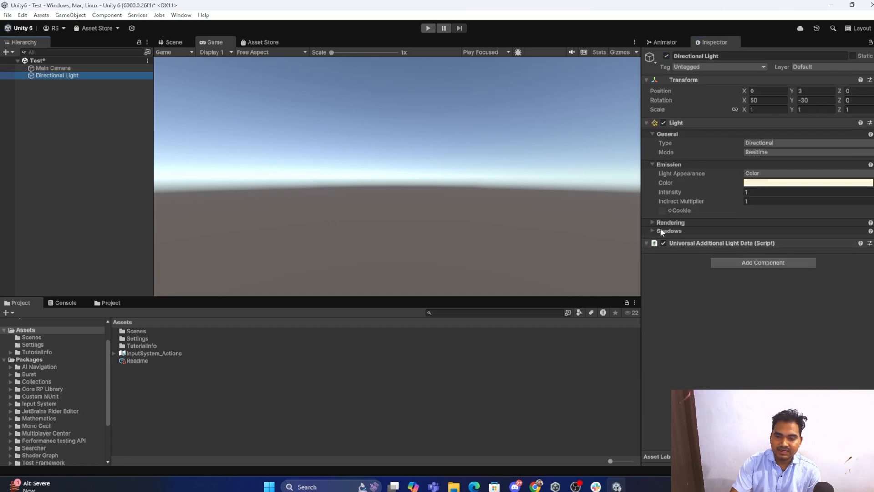
Step: Expand the Directional Light's Shadows settings showing Soft Shadows at full strength, then deselect it
left_click(669, 223)
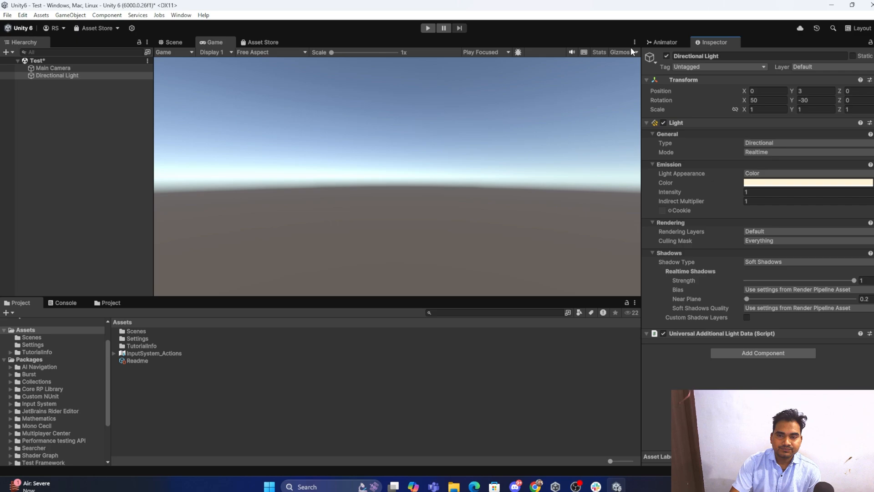
left_click(666, 56)
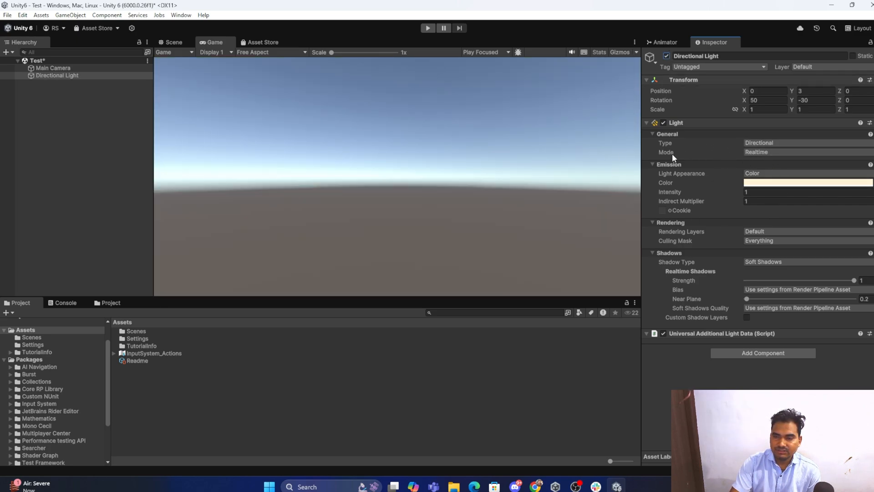
mouse_move(642, 115)
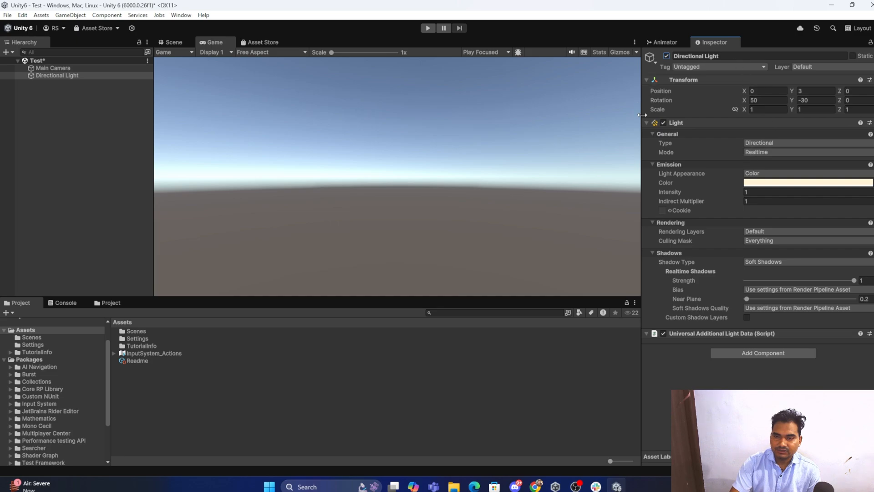
left_click(57, 75)
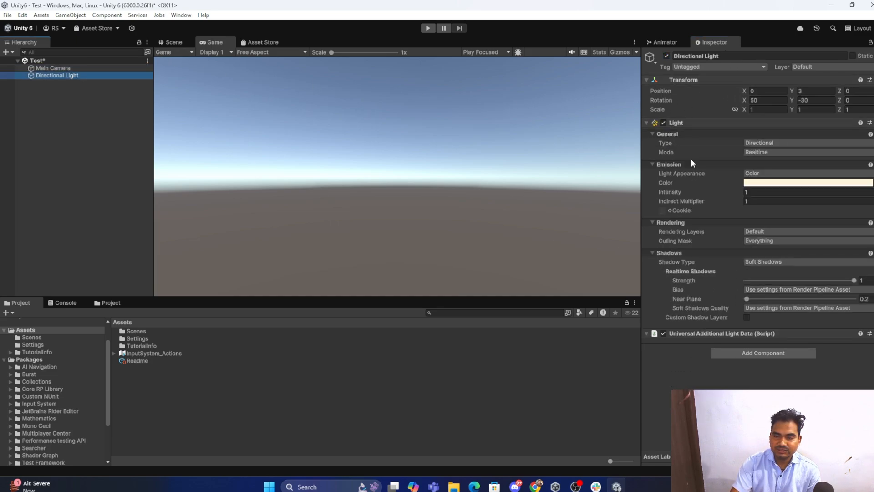
mouse_move(688, 180)
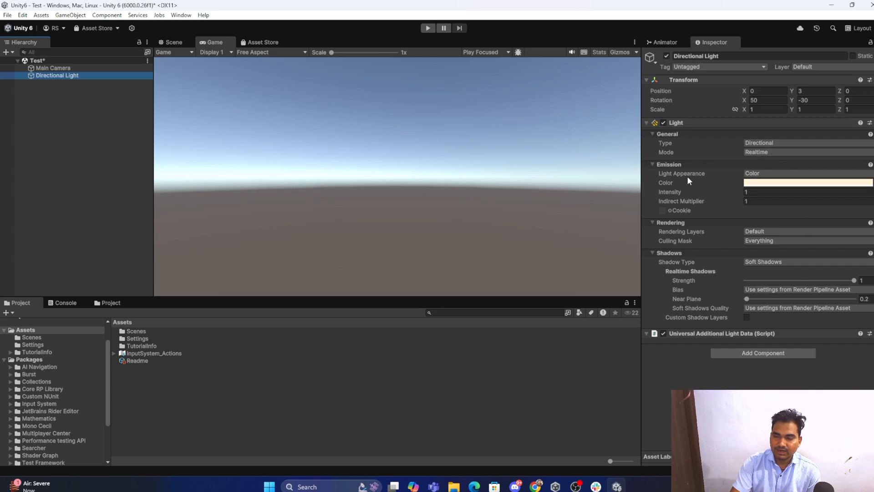
mouse_move(765, 154)
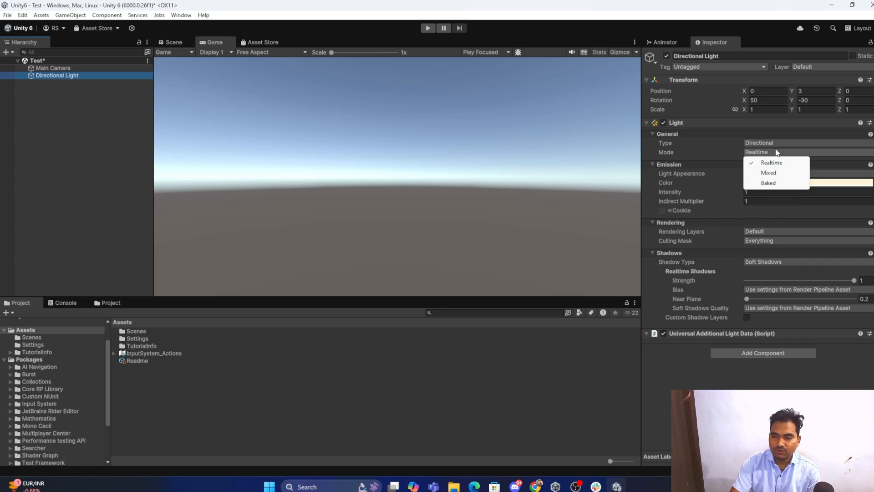
mouse_move(717, 185)
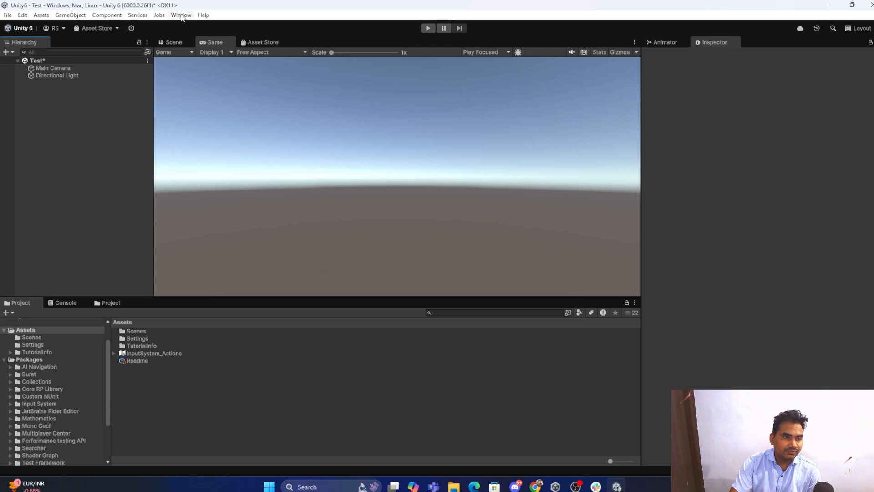
Step: Bring up the Lighting window from the Window > Rendering menu
left_click(180, 14)
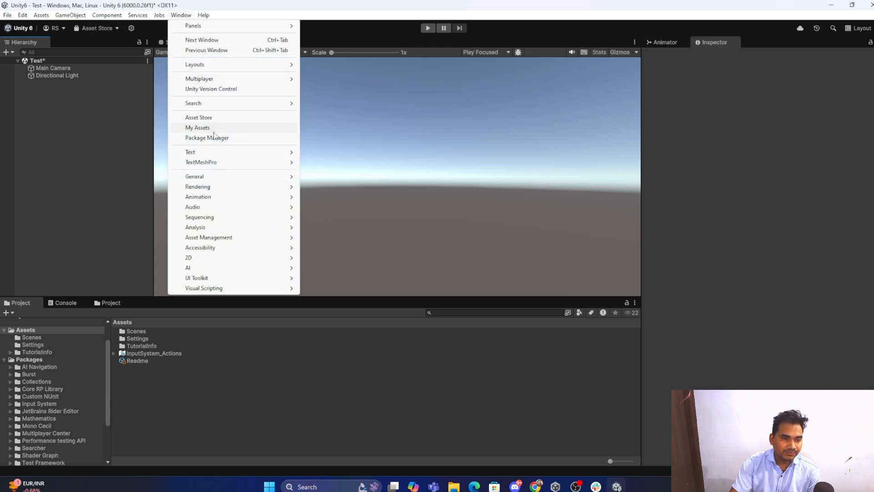
mouse_move(206, 138)
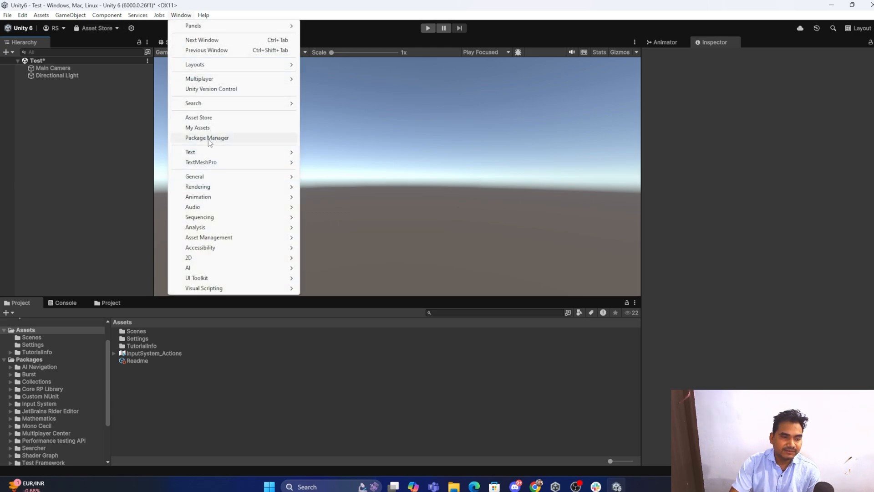
mouse_move(223, 78)
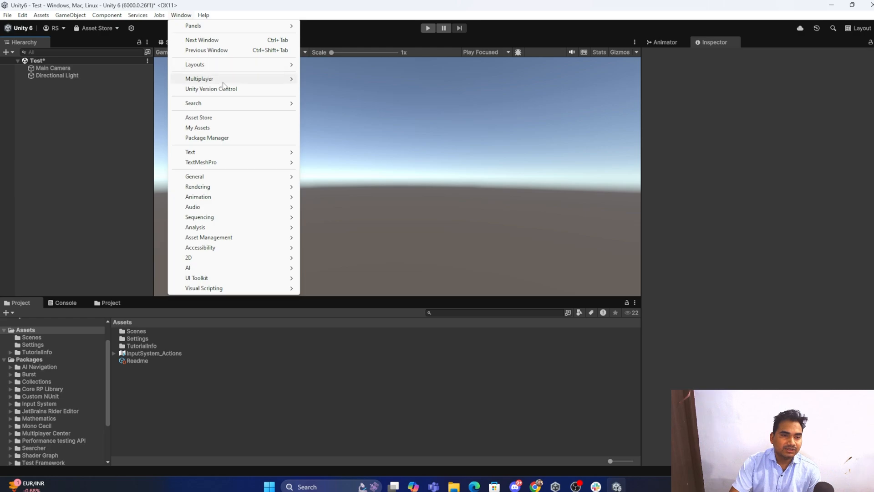
mouse_move(198, 138)
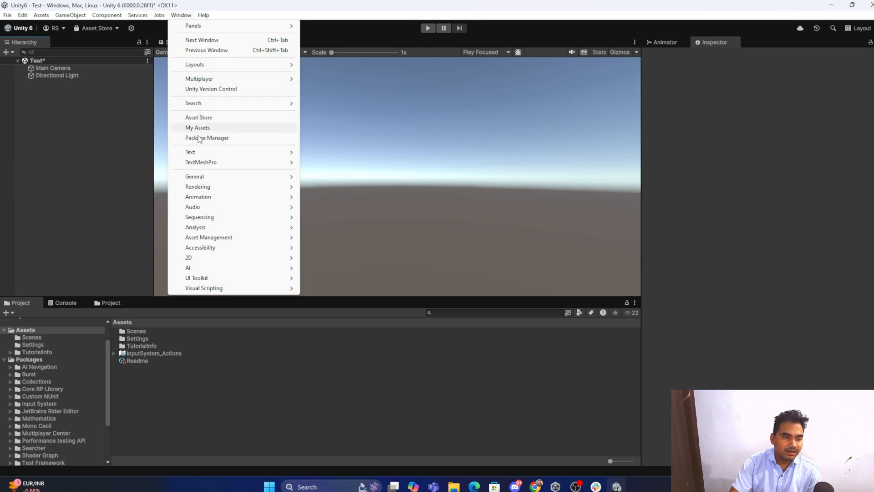
mouse_move(197, 186)
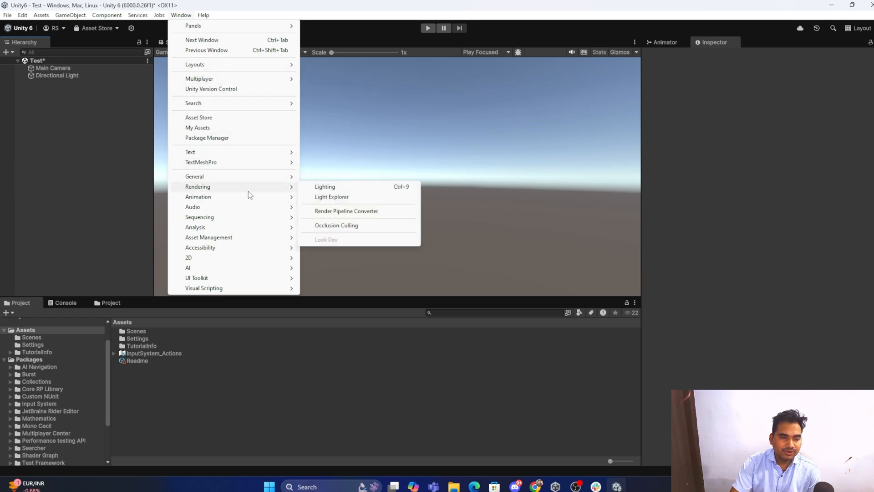
left_click(326, 186)
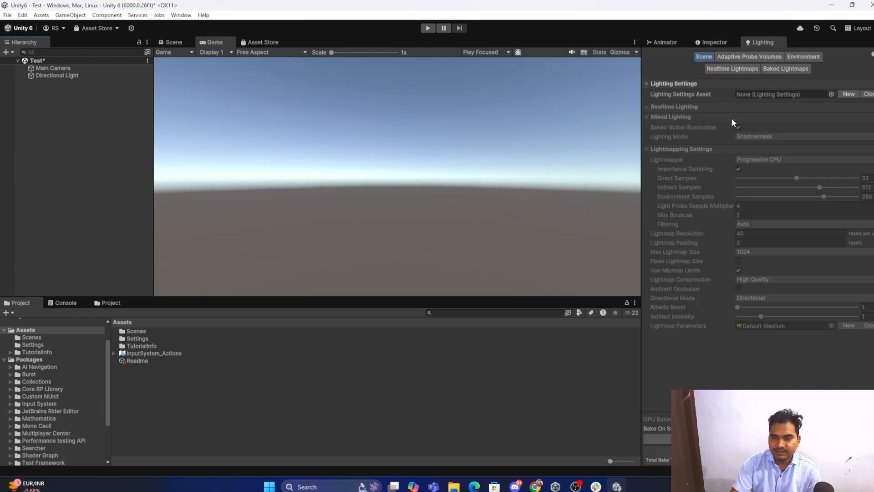
Step: Review the Environment, Baked Lightmaps and Adaptive Probe Volumes tabs of the Lighting window
left_click(739, 127)
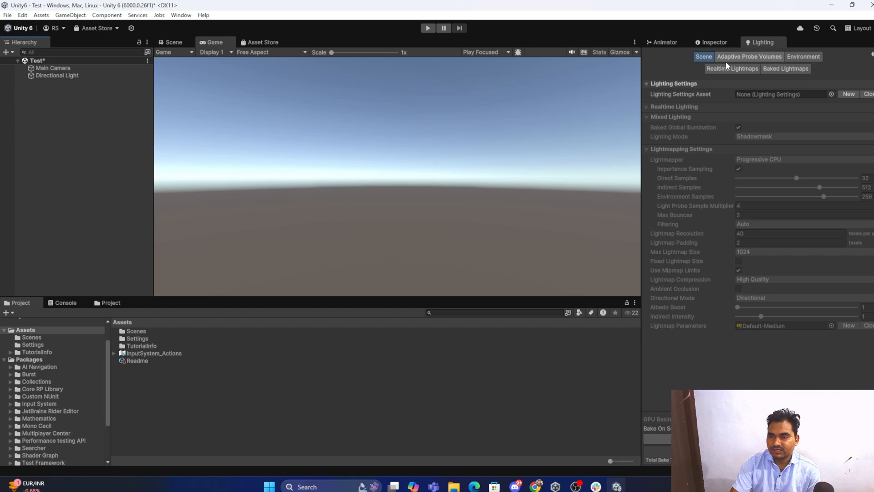
left_click(803, 57)
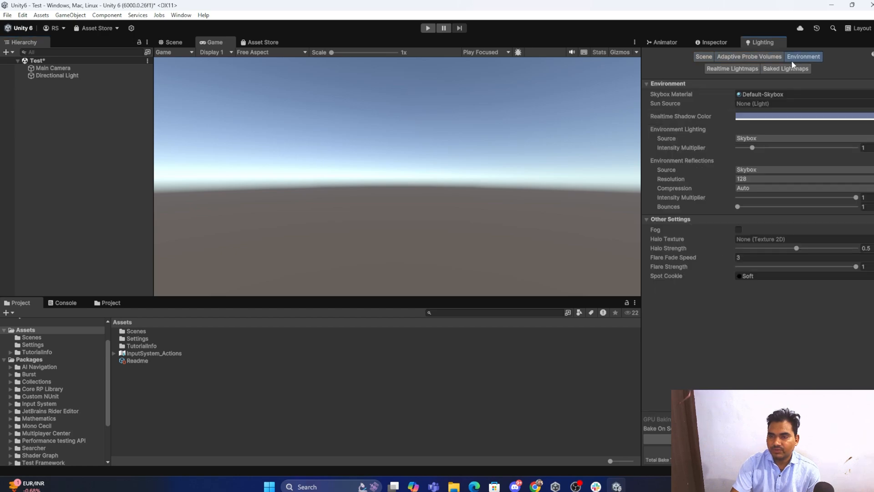
left_click(786, 68)
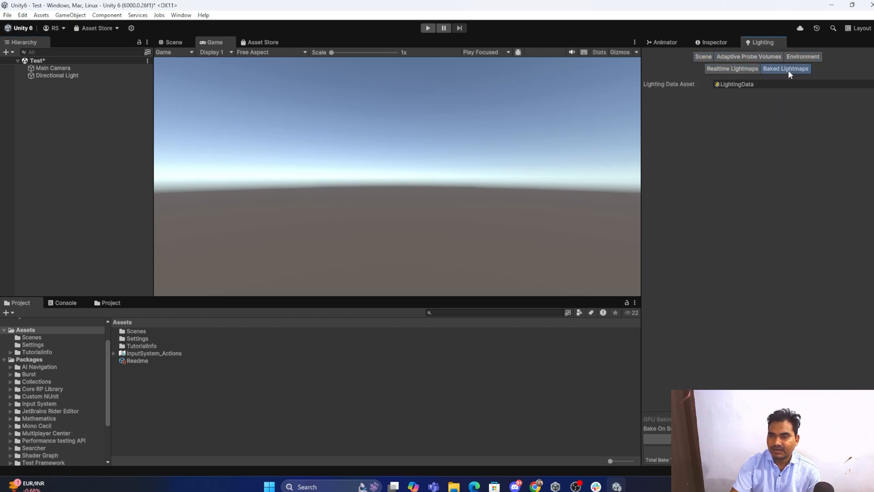
left_click(749, 57)
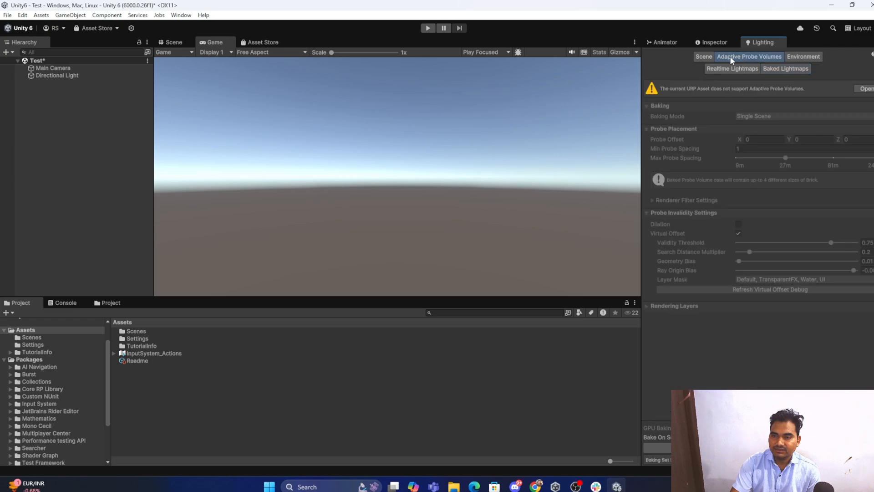
Step: Return to the Scene lighting tab and bring the Inspector panel back for the new Plane
left_click(704, 57)
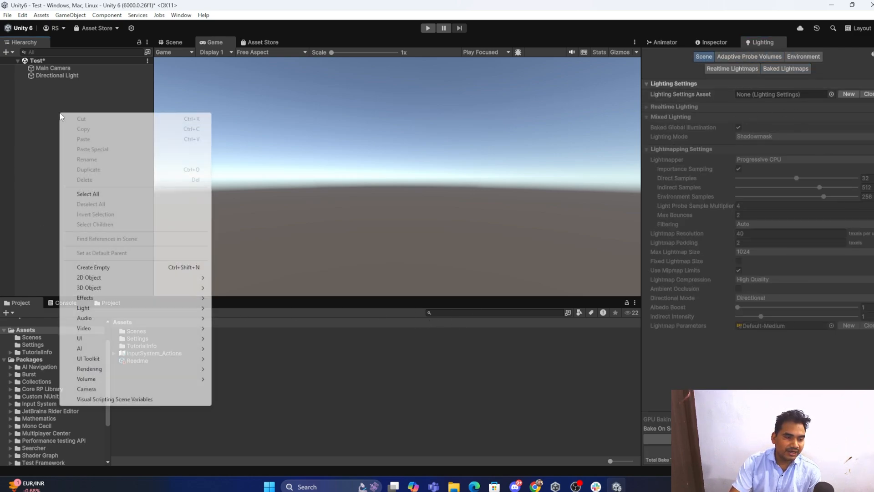
mouse_move(89, 287)
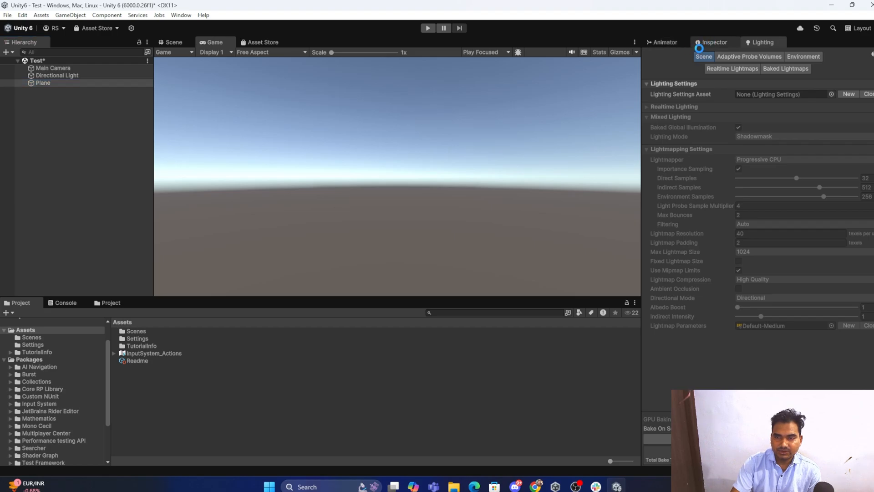
left_click(43, 83)
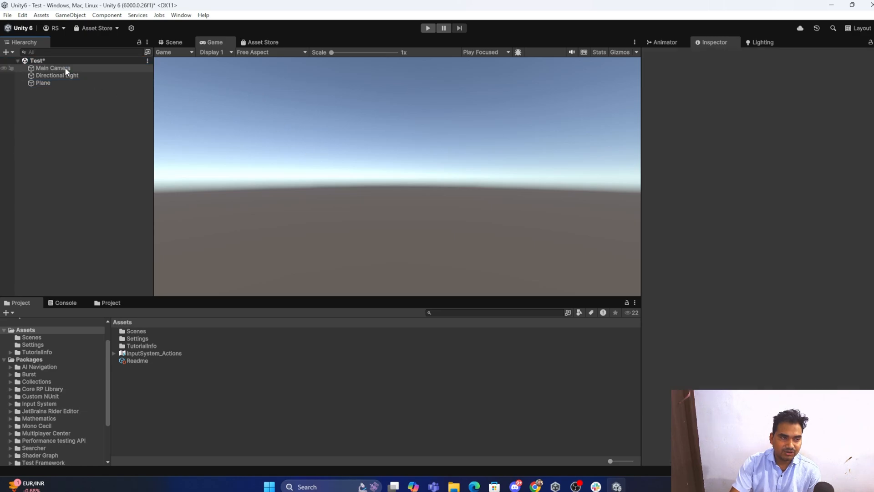
Step: Preview the Game view to see what the Main Camera currently shows, then return to the Scene
left_click(173, 42)
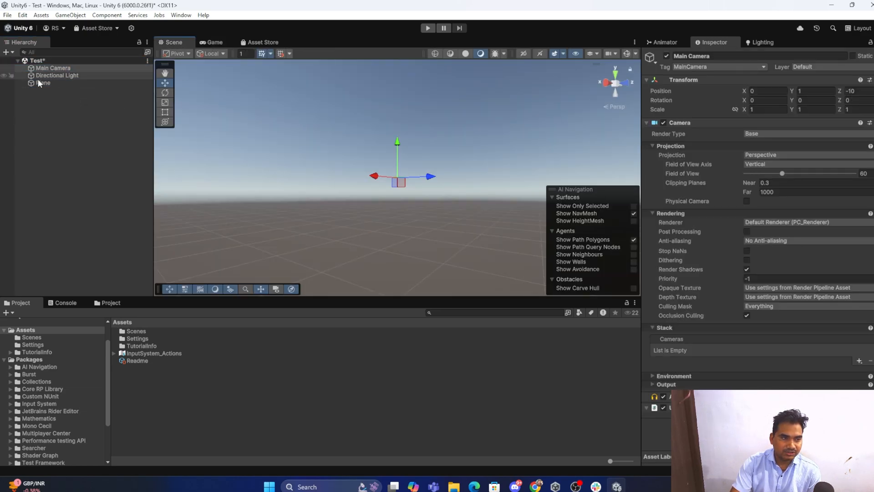
left_click(42, 83)
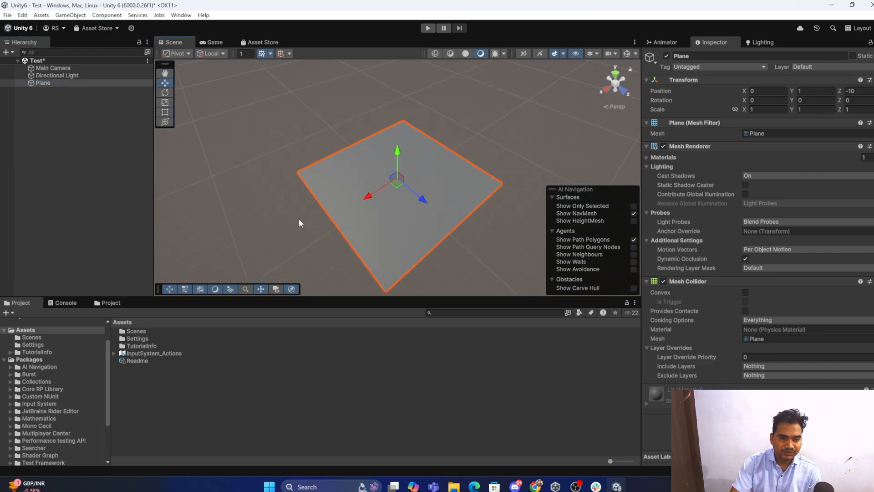
left_click(215, 41)
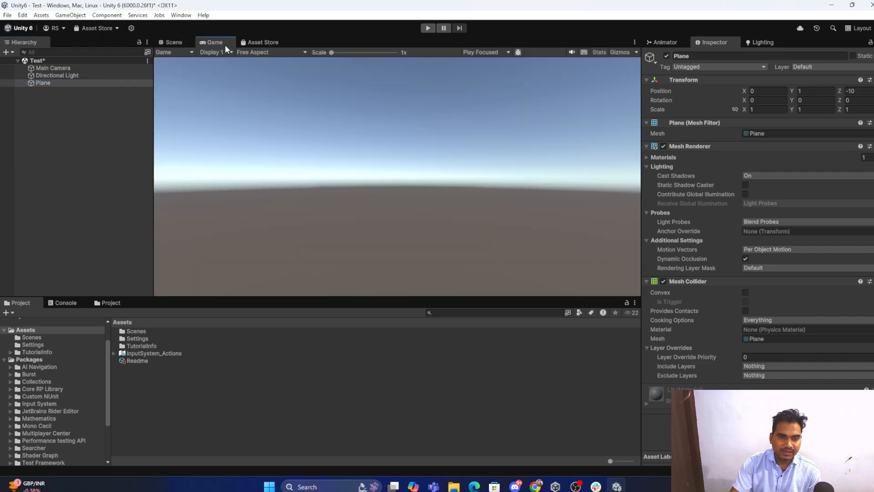
left_click(173, 41)
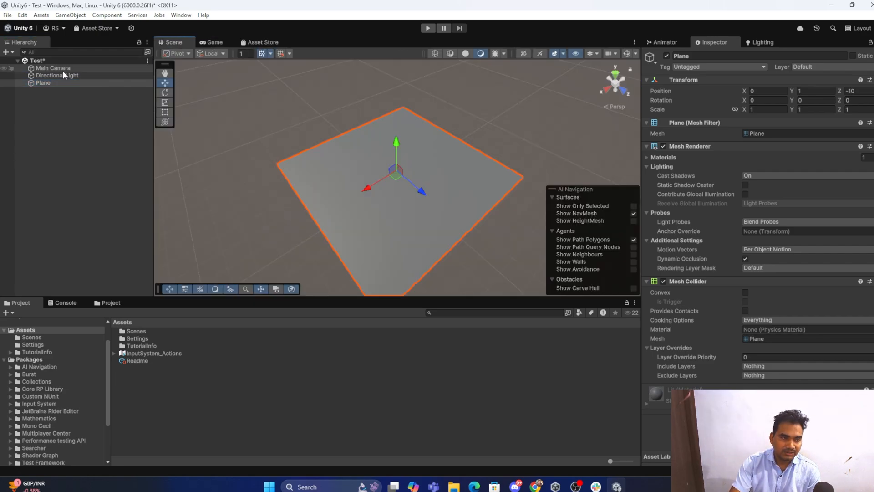
Step: Align the Main Camera with the scene view and confirm the Game view now shows the plane
left_click(53, 68)
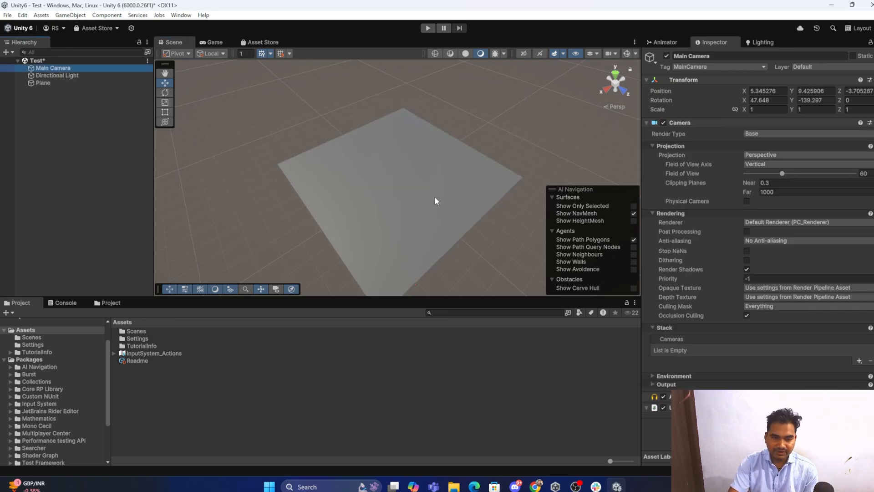
mouse_move(344, 189)
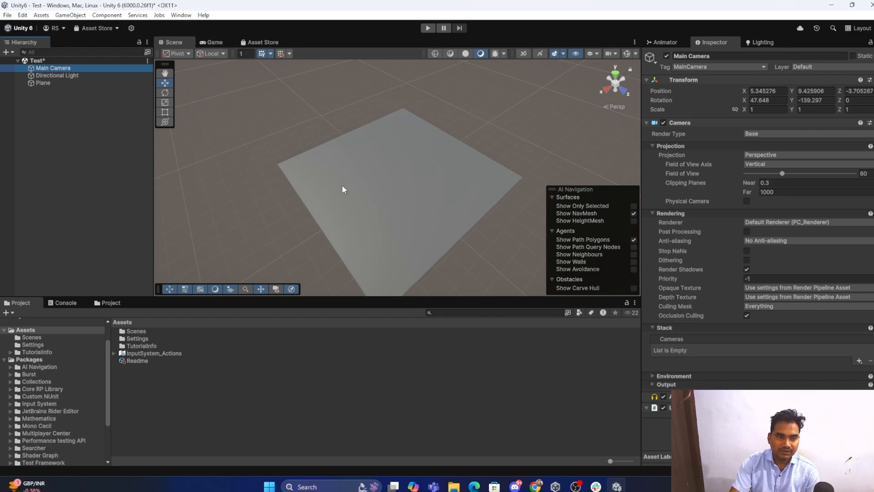
left_click(210, 42)
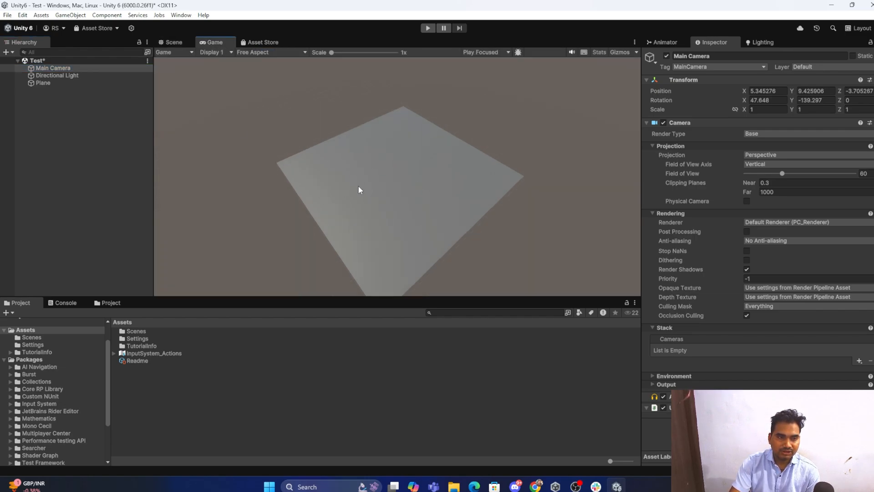
left_click(42, 83)
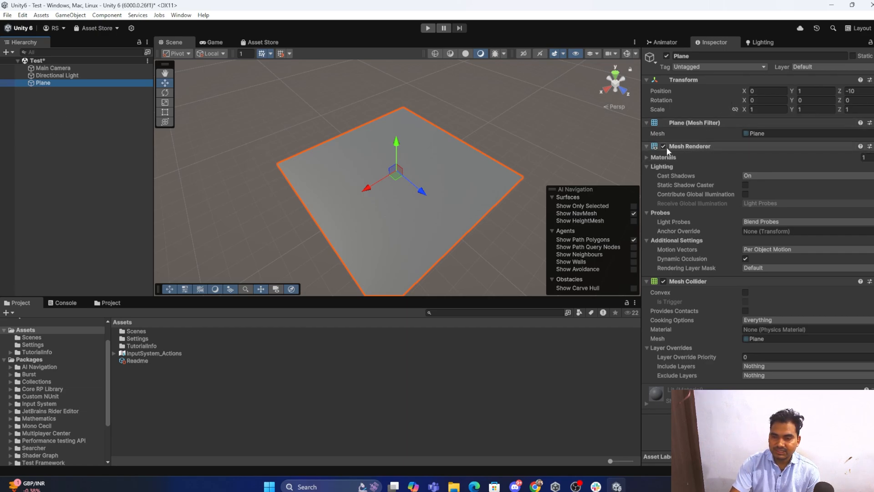
left_click(664, 146)
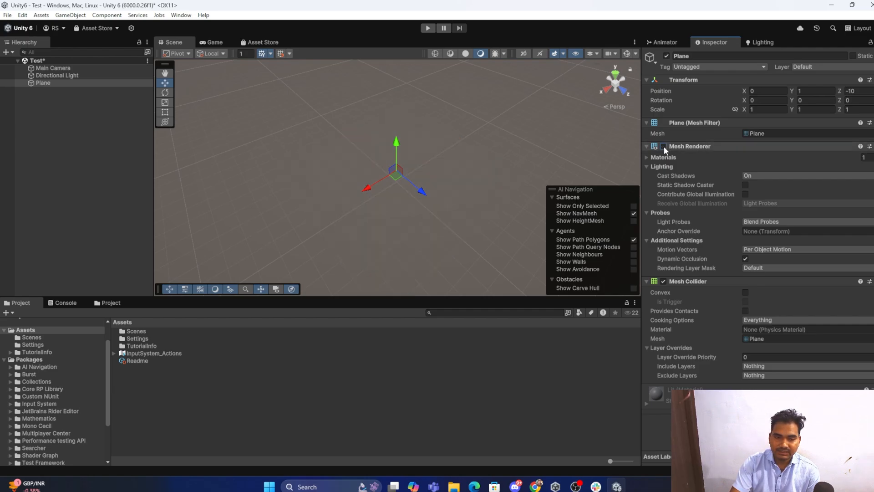
left_click(663, 146)
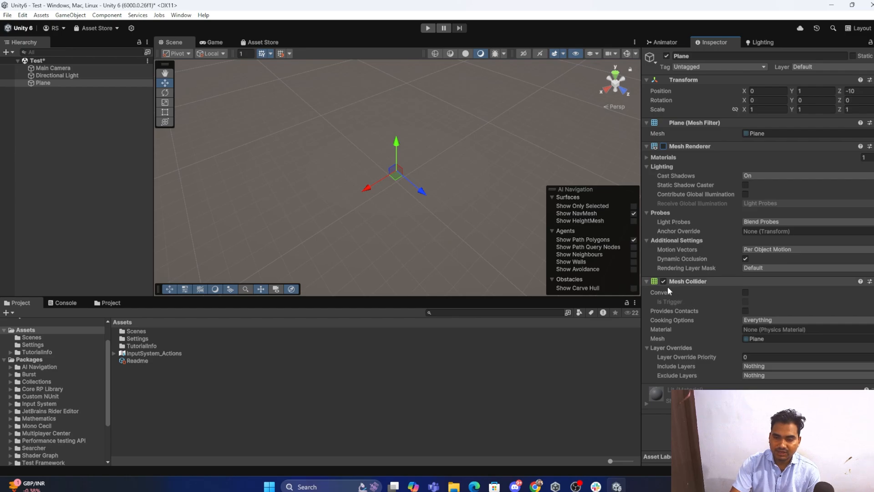
left_click(663, 146)
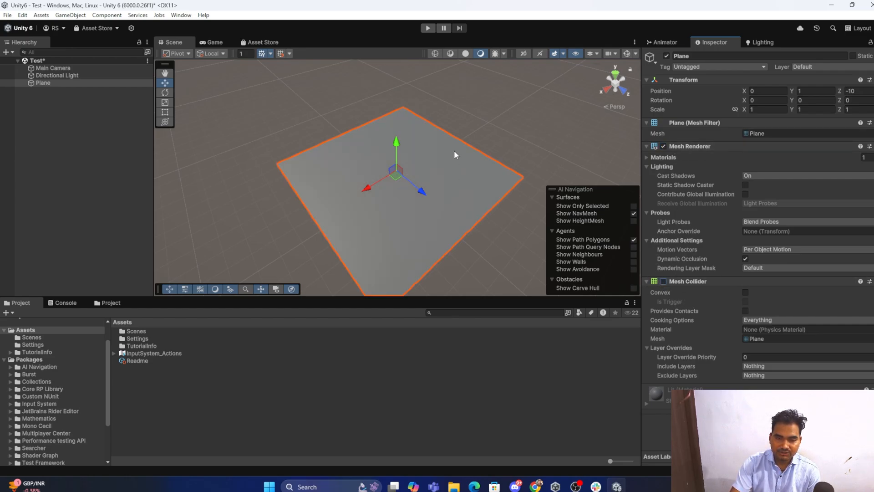
mouse_move(353, 139)
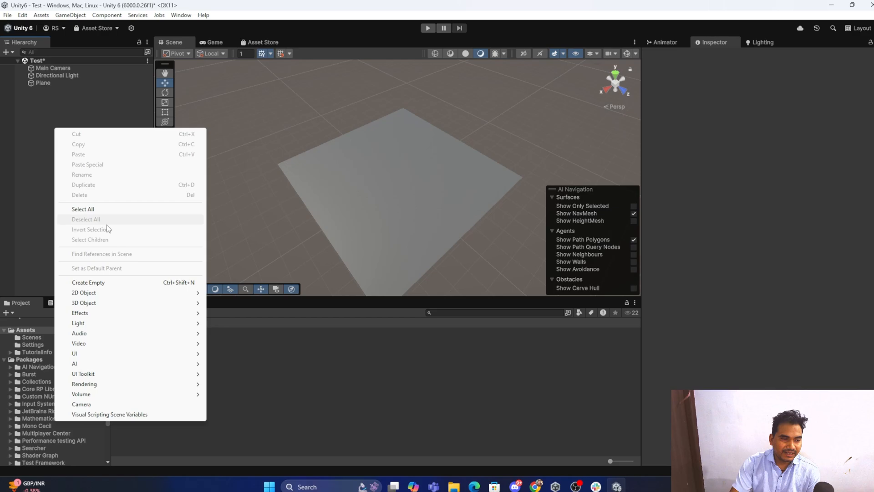
Step: Create a Cylinder and drag it up the Y axis so it stands on the plane
left_click(84, 302)
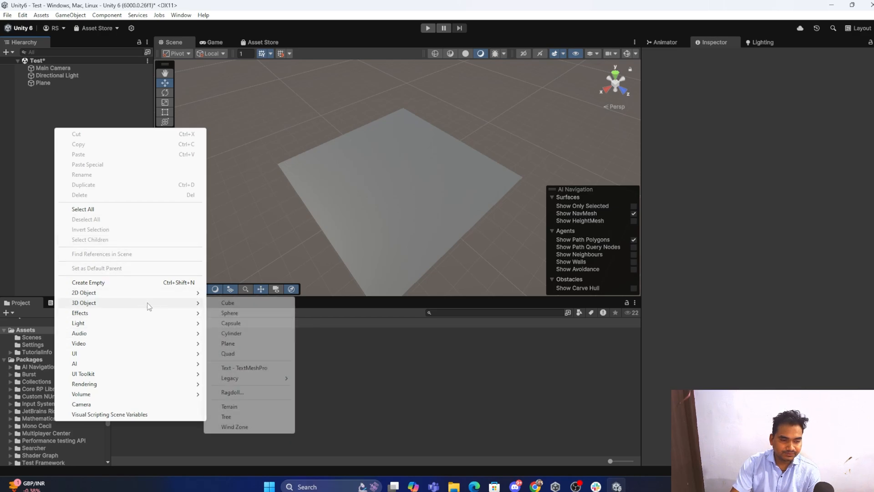
left_click(231, 334)
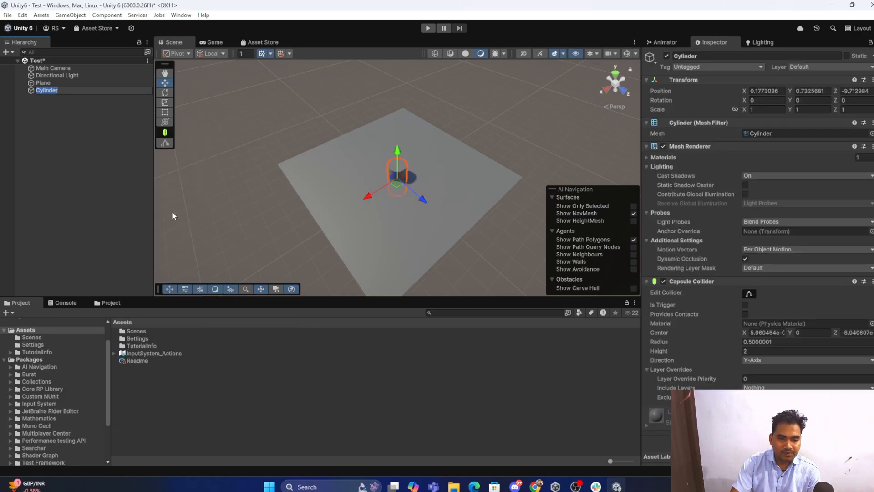
left_click_drag(397, 150, 397, 137)
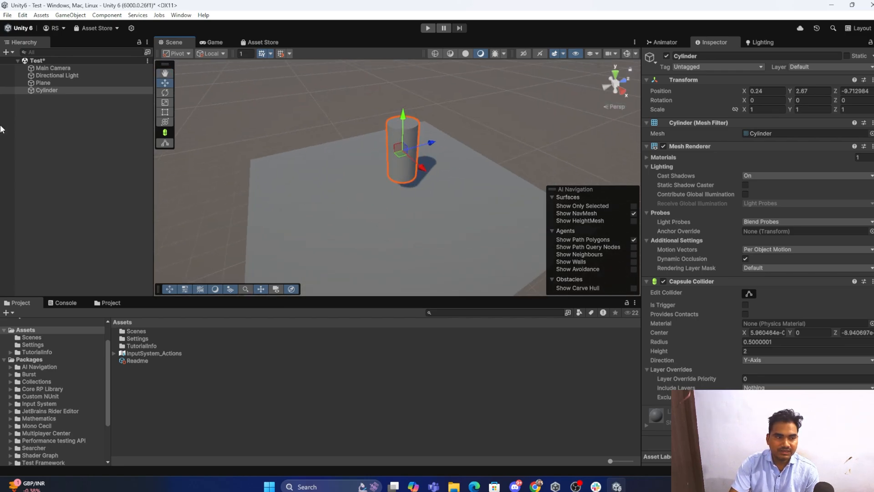
left_click(57, 75)
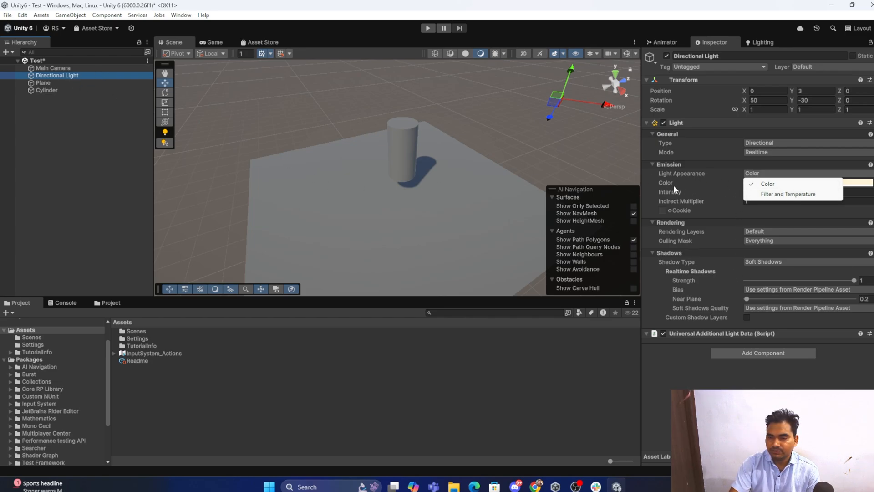
Step: Set the light to Filter and Temperature with a warm temperature and intensity about 18, then deselect
left_click(792, 193)
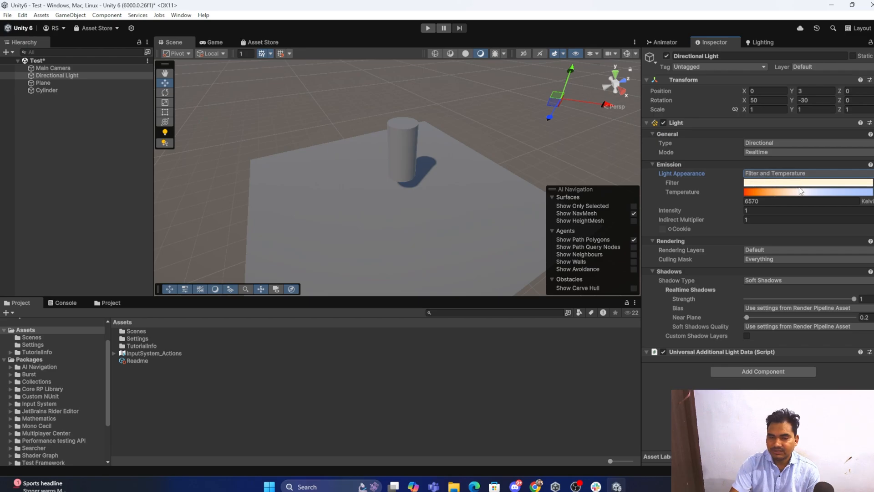
left_click_drag(819, 191, 746, 192)
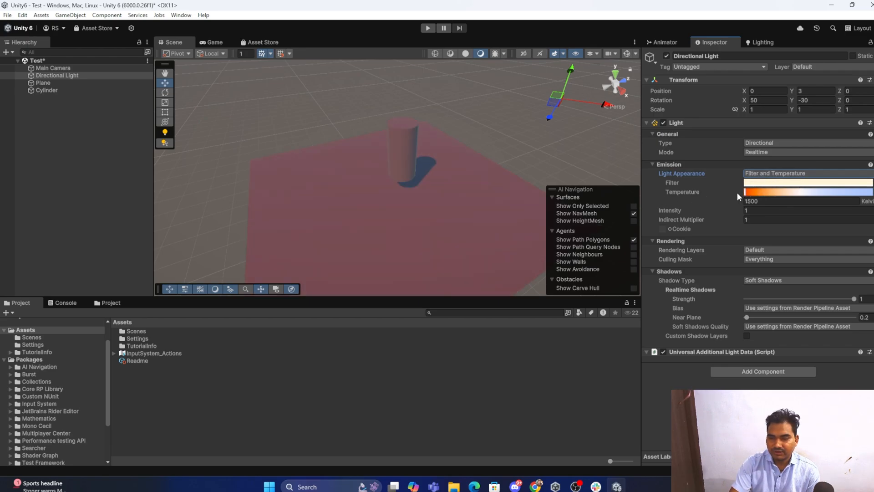
mouse_move(687, 204)
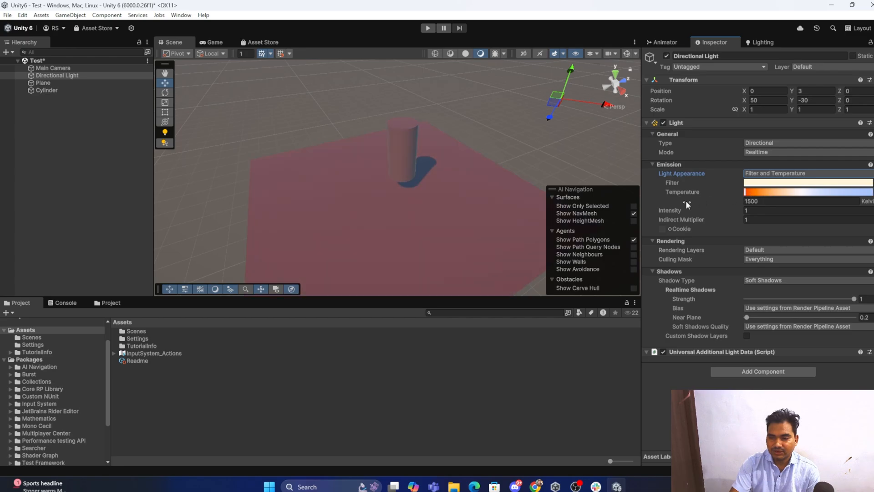
left_click_drag(758, 191, 859, 191)
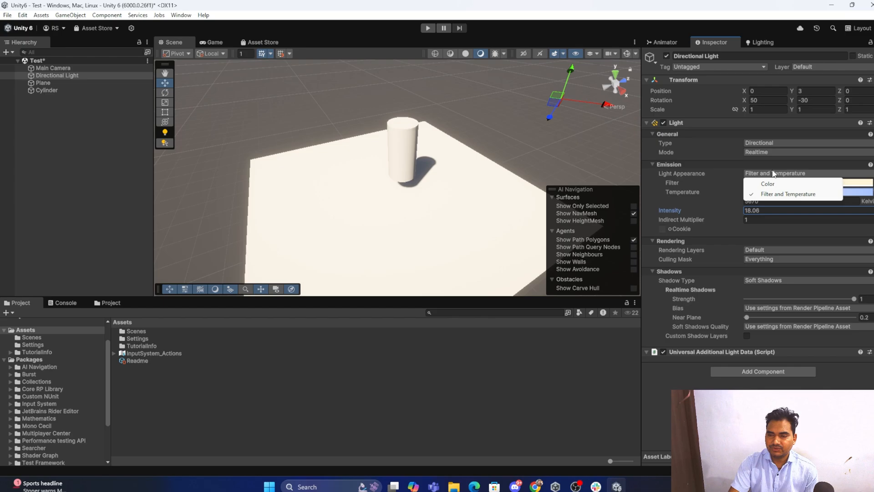
left_click(791, 193)
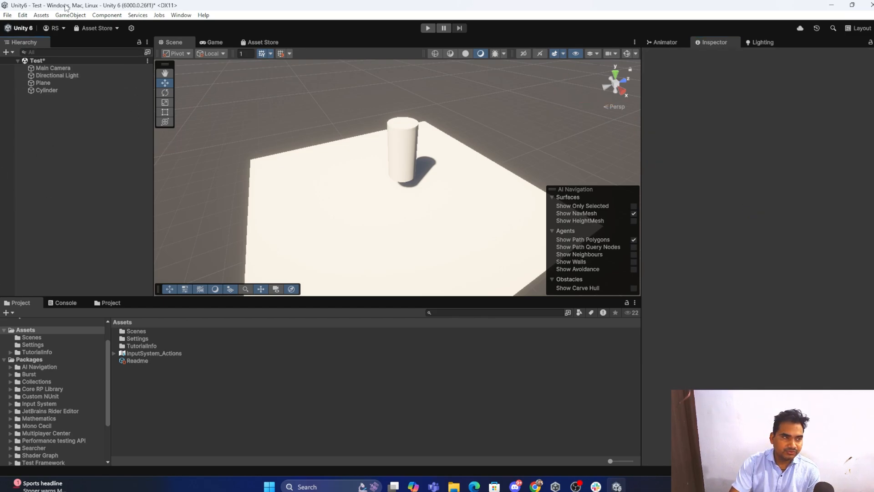
mouse_move(137, 219)
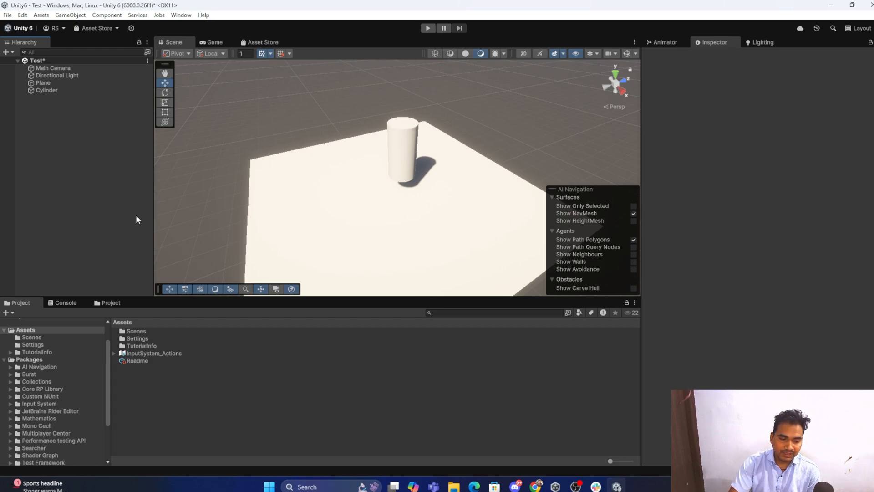
mouse_move(118, 140)
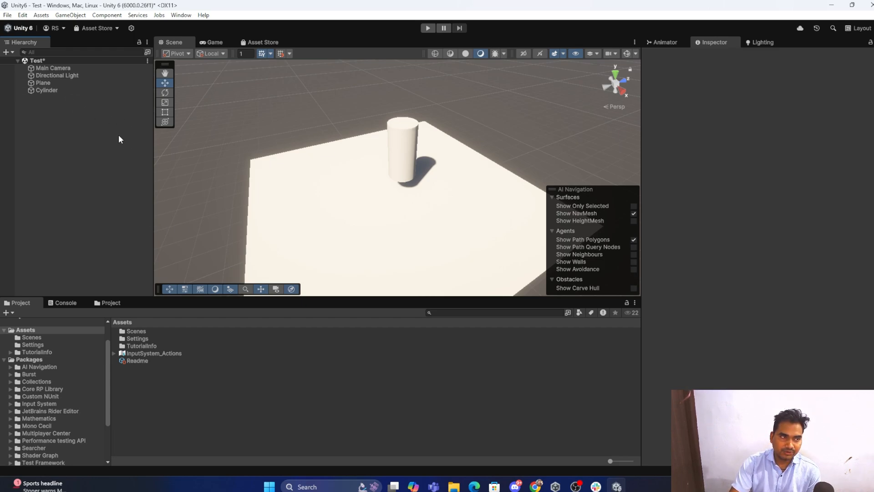
mouse_move(260, 288)
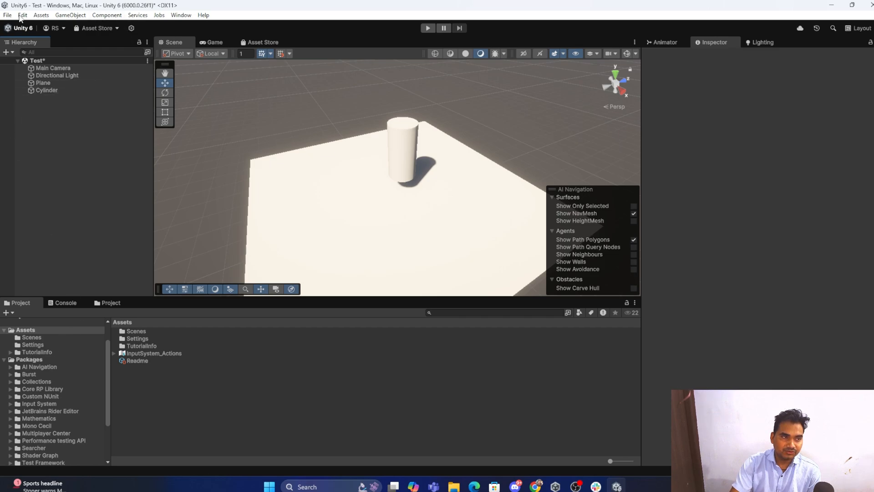
mouse_move(192, 85)
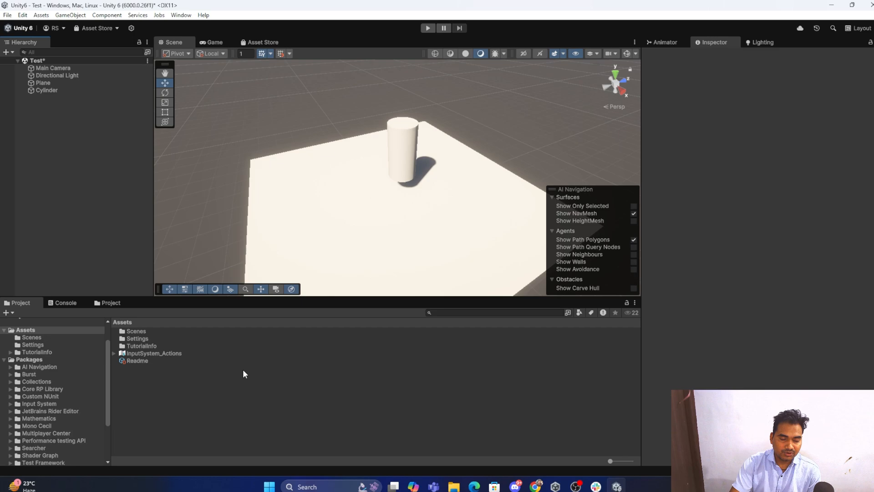
mouse_move(475, 265)
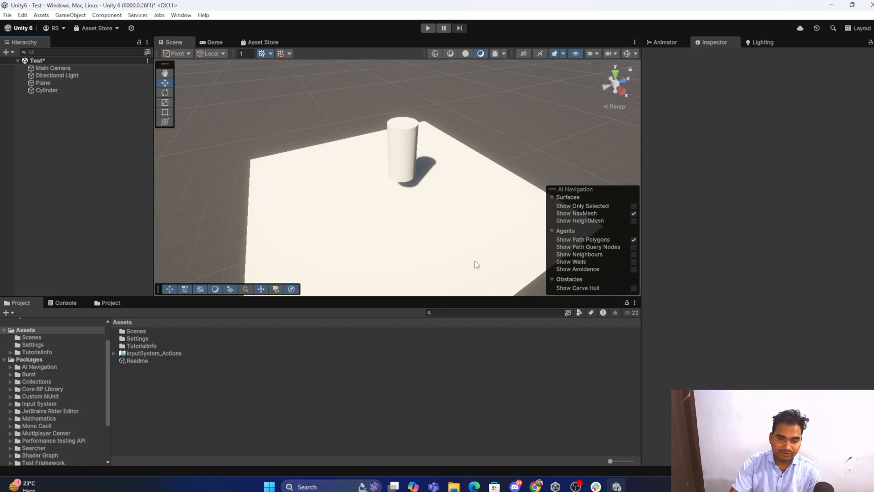
mouse_move(212, 264)
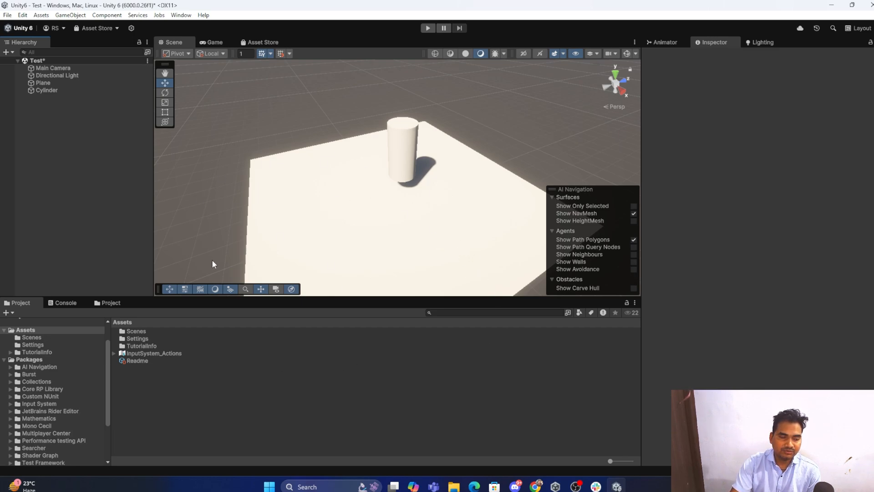
mouse_move(286, 265)
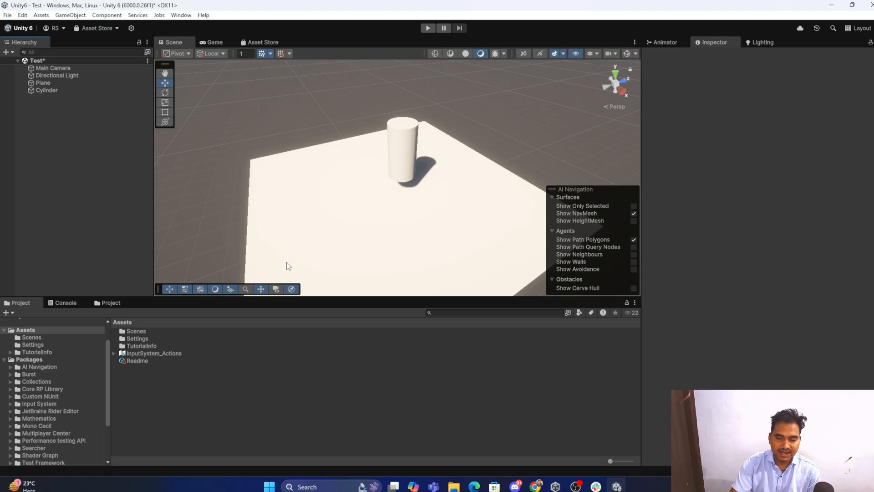
mouse_move(563, 294)
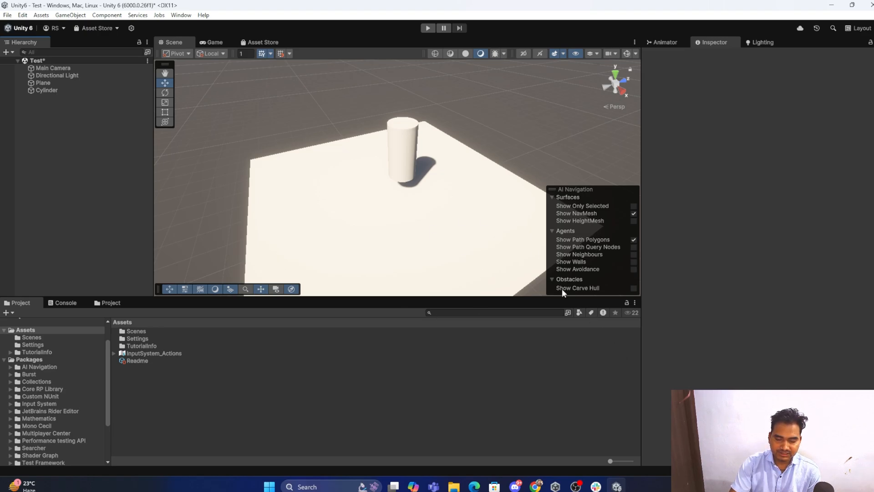
mouse_move(425, 176)
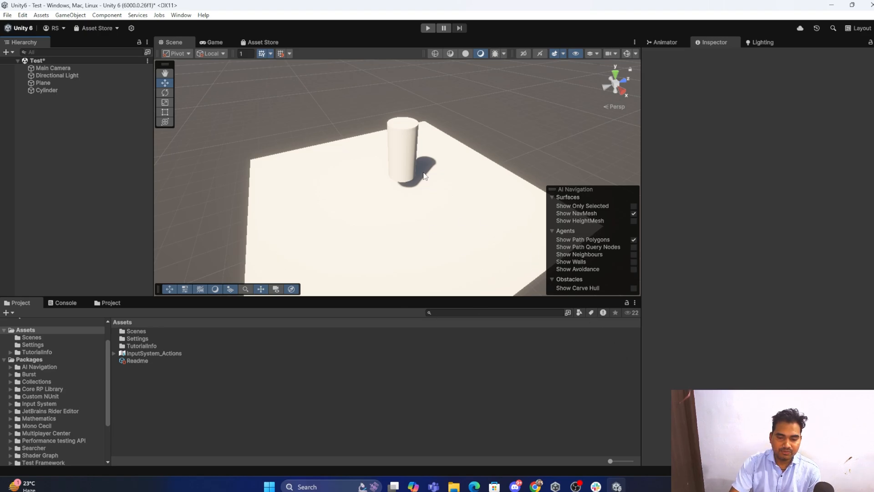